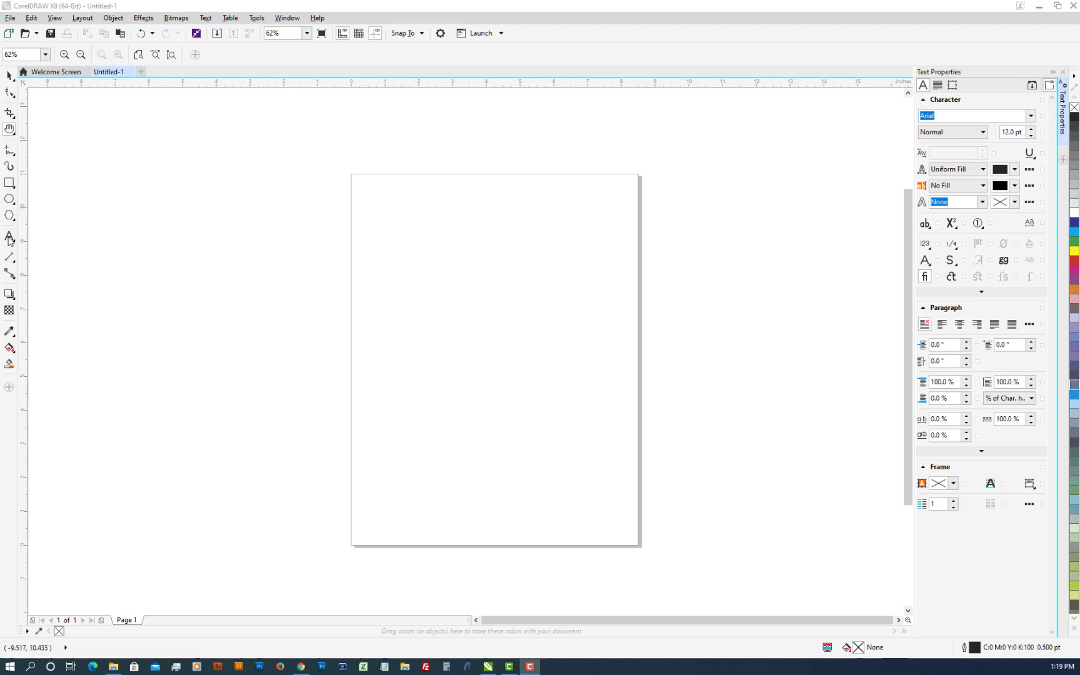
Add the Arial artistic text abcdefg to the page
left_click(10, 236)
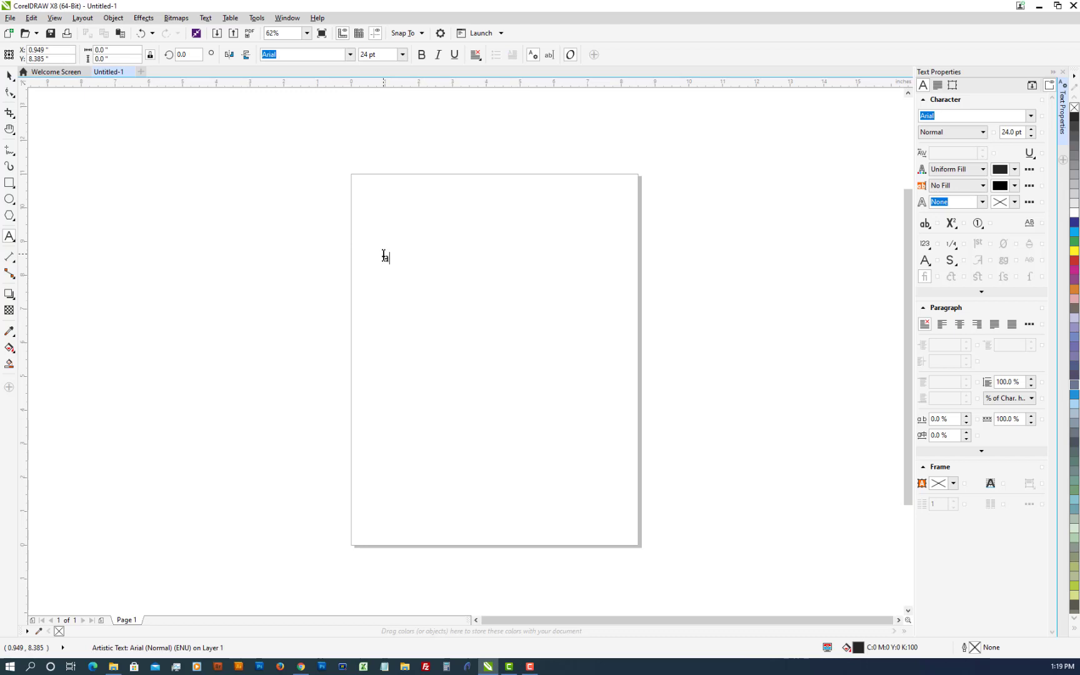
type("bcd")
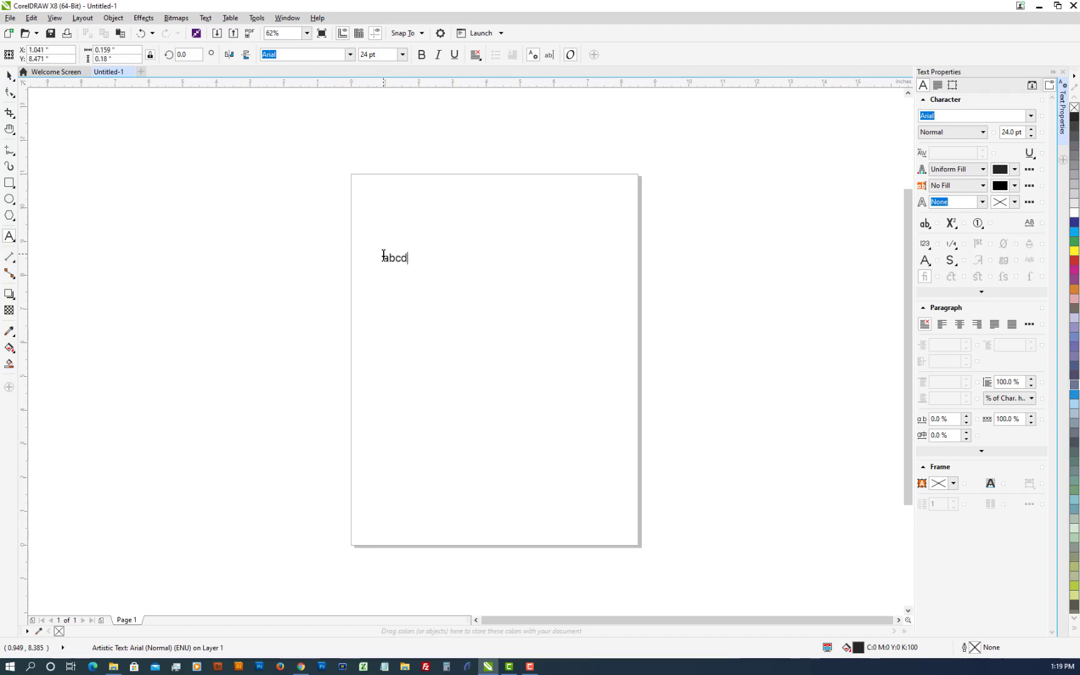
type("efg")
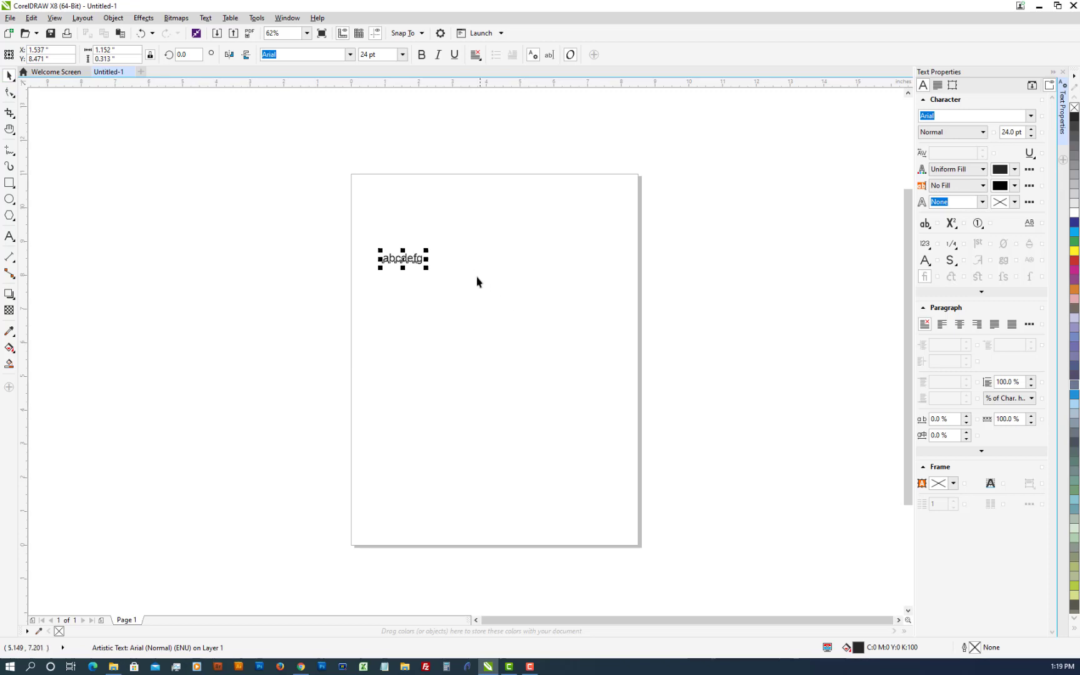
Scale the abcdefg text up to roughly 100 pt and zoom in on it
left_click_drag(424, 274, 530, 315)
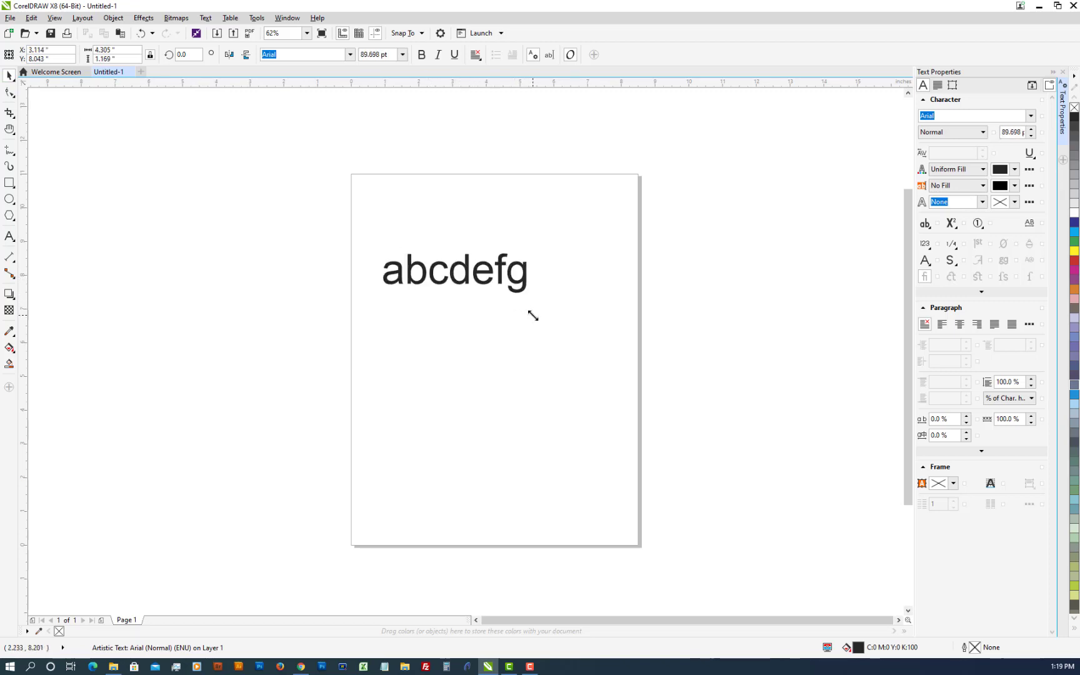
left_click(455, 271)
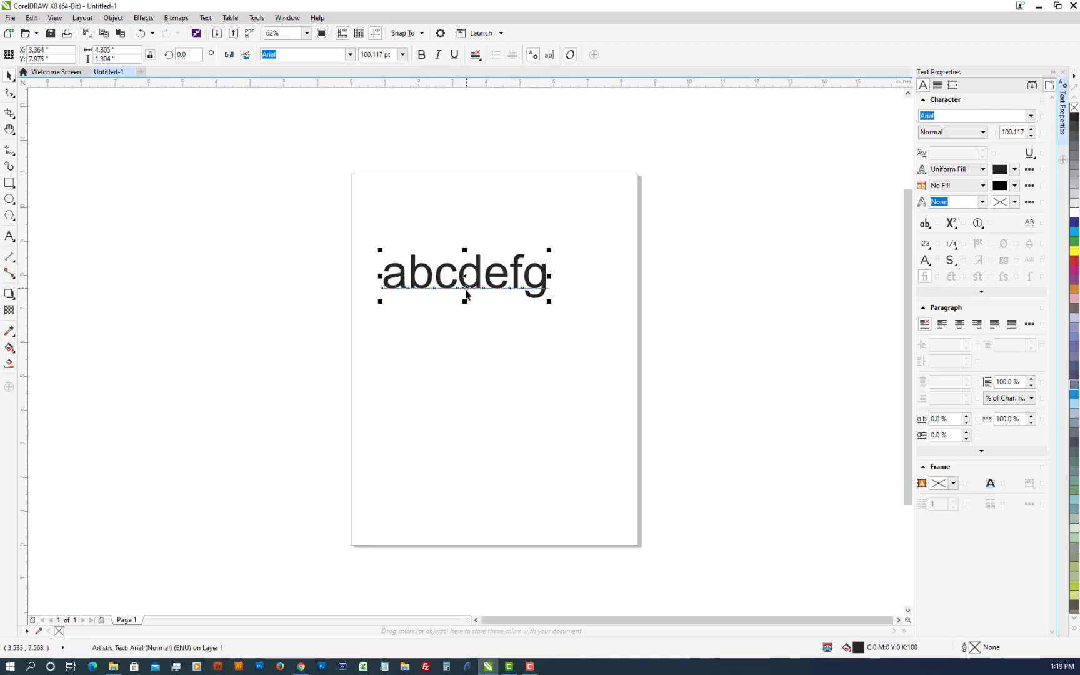
left_click(10, 130)
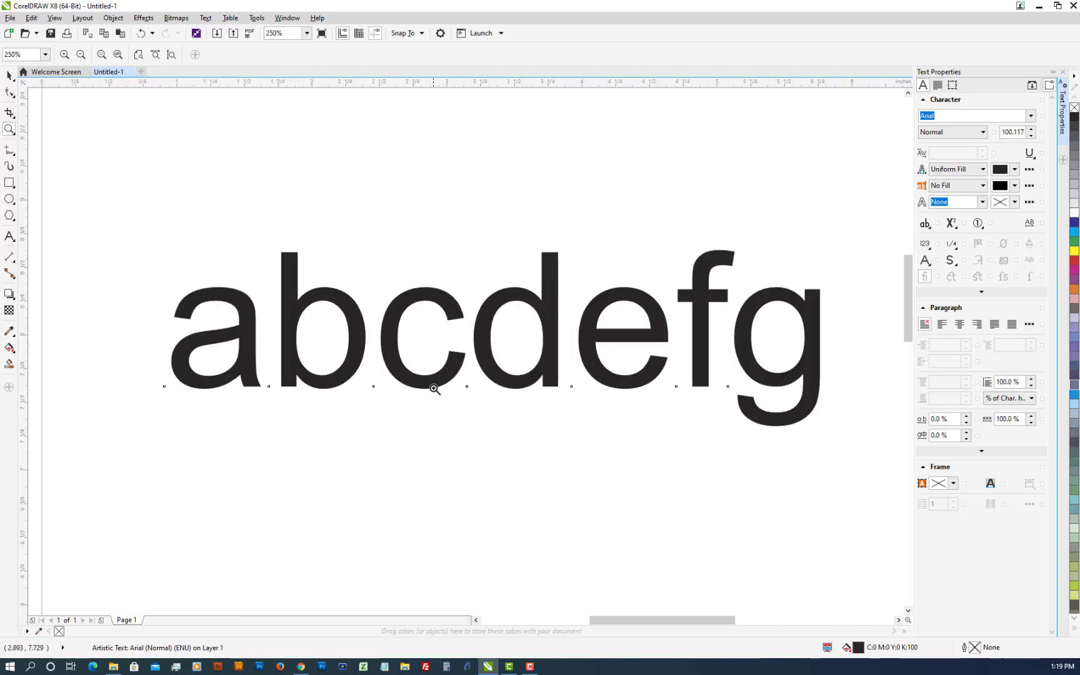
left_click(10, 75)
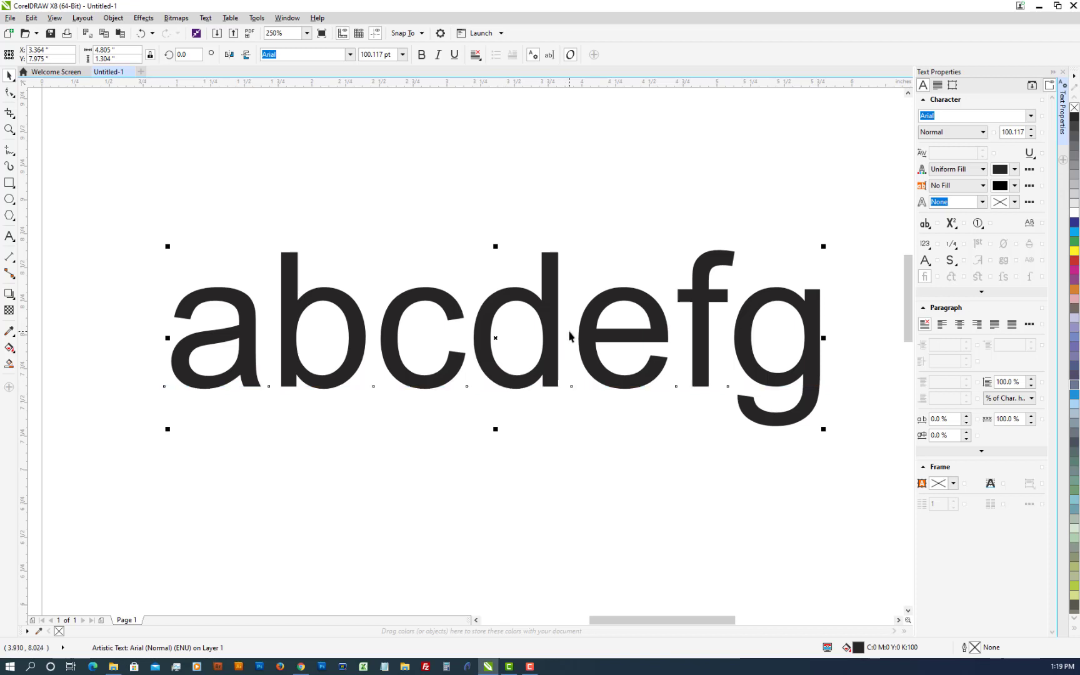
mouse_move(571, 364)
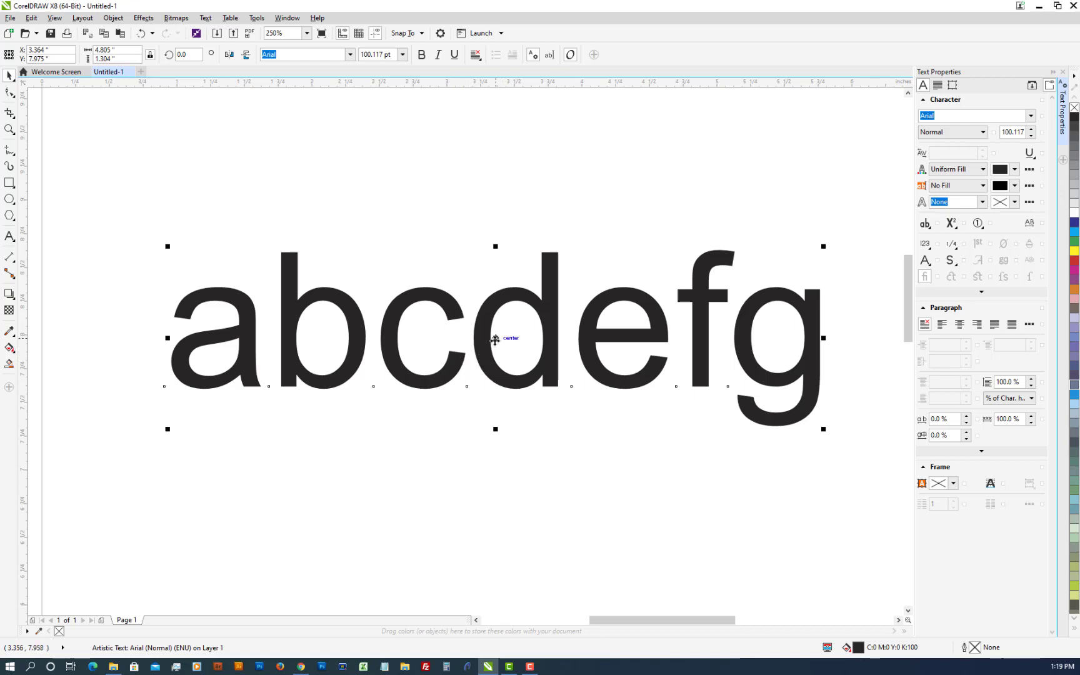
mouse_move(347, 161)
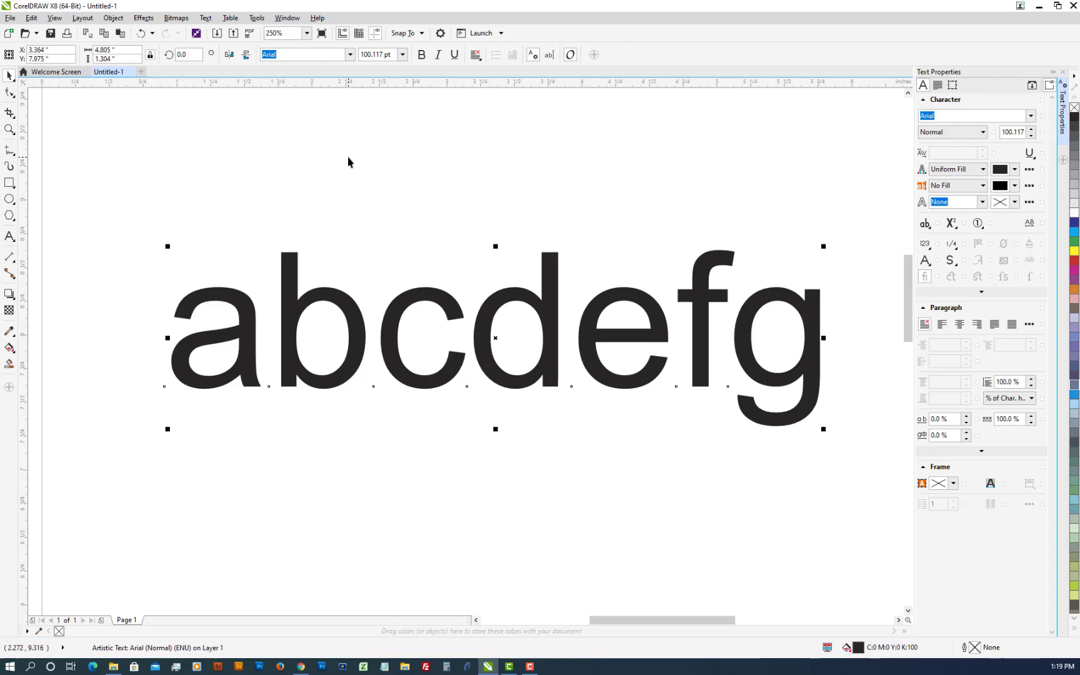
mouse_move(451, 337)
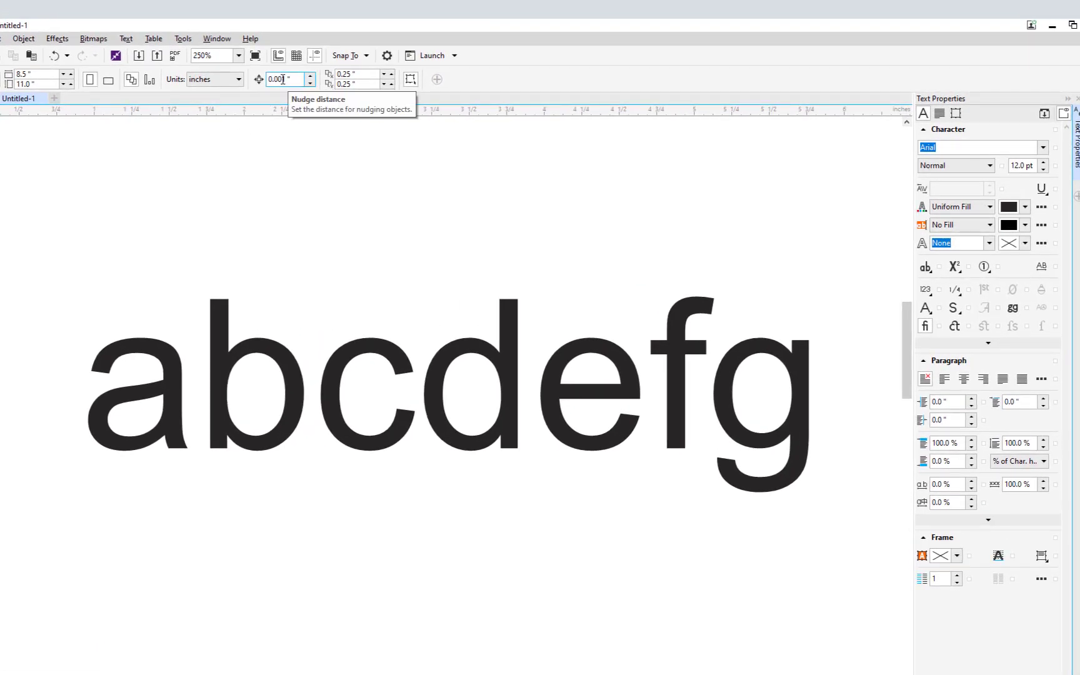
Set the nudge distance to 0.001 inch for finer letter adjustments
type("0.001")
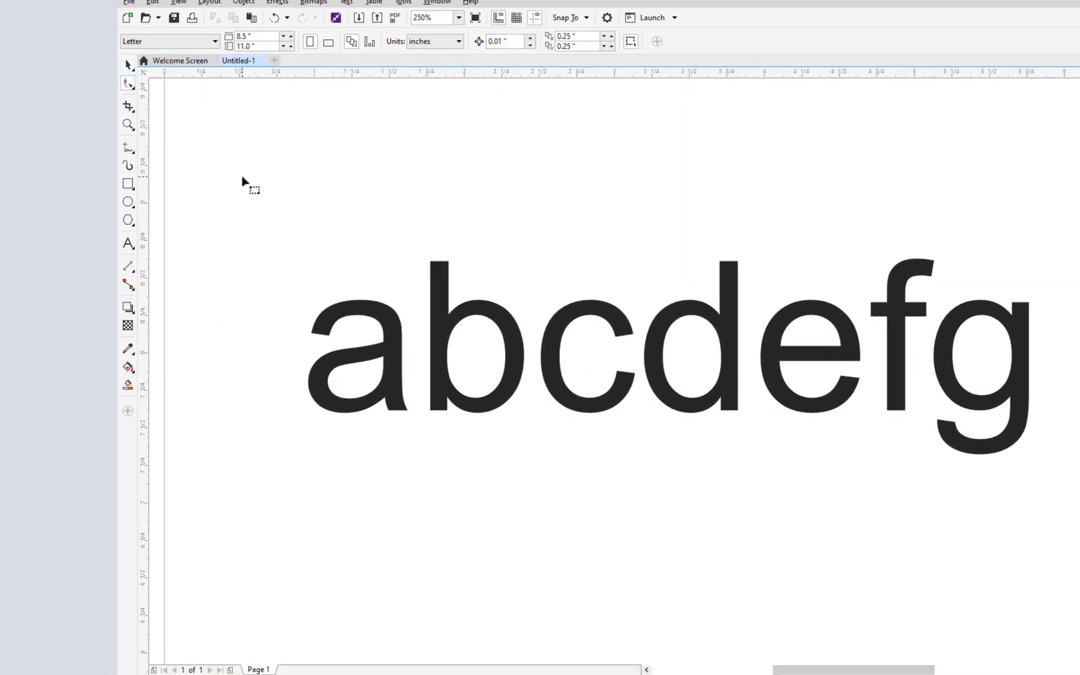
mouse_move(128, 84)
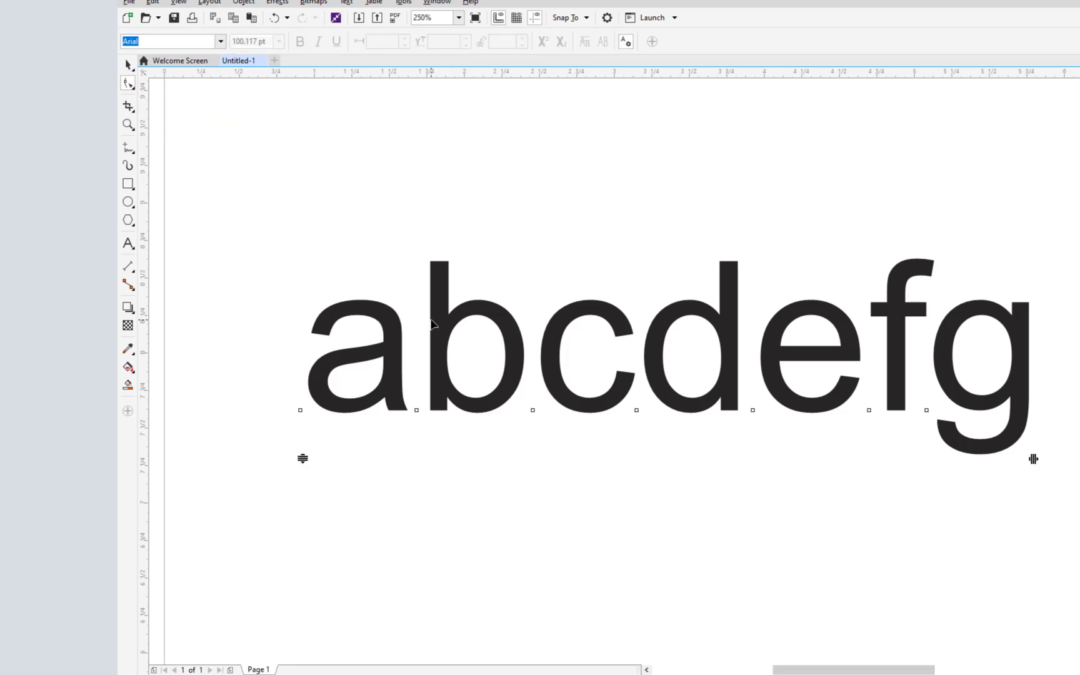
mouse_move(313, 422)
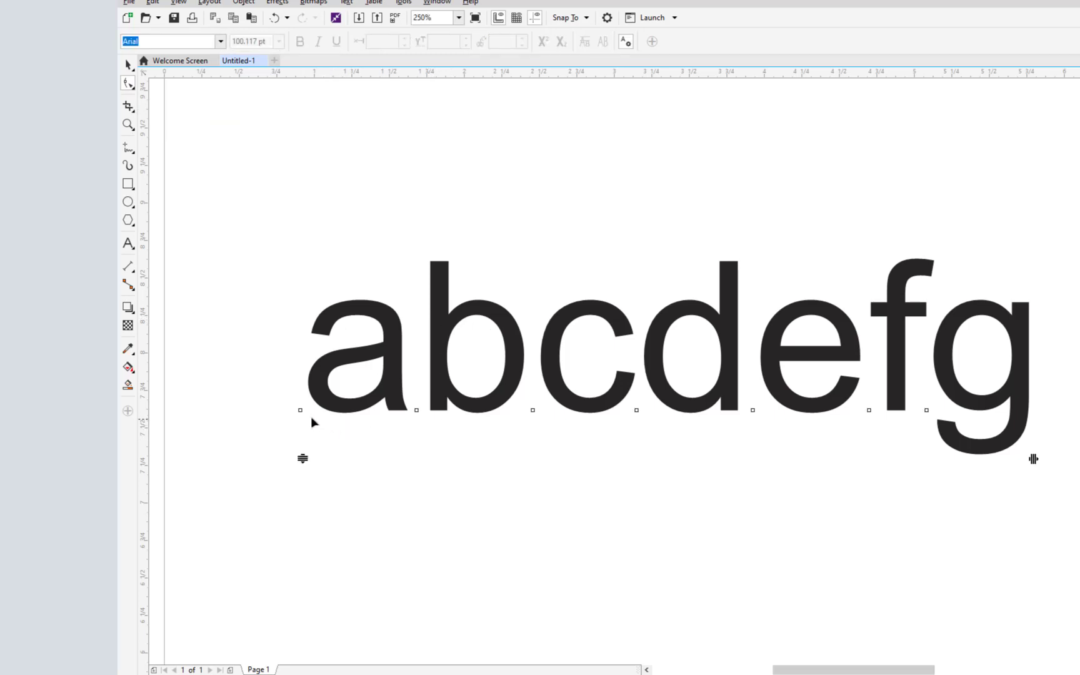
mouse_move(541, 427)
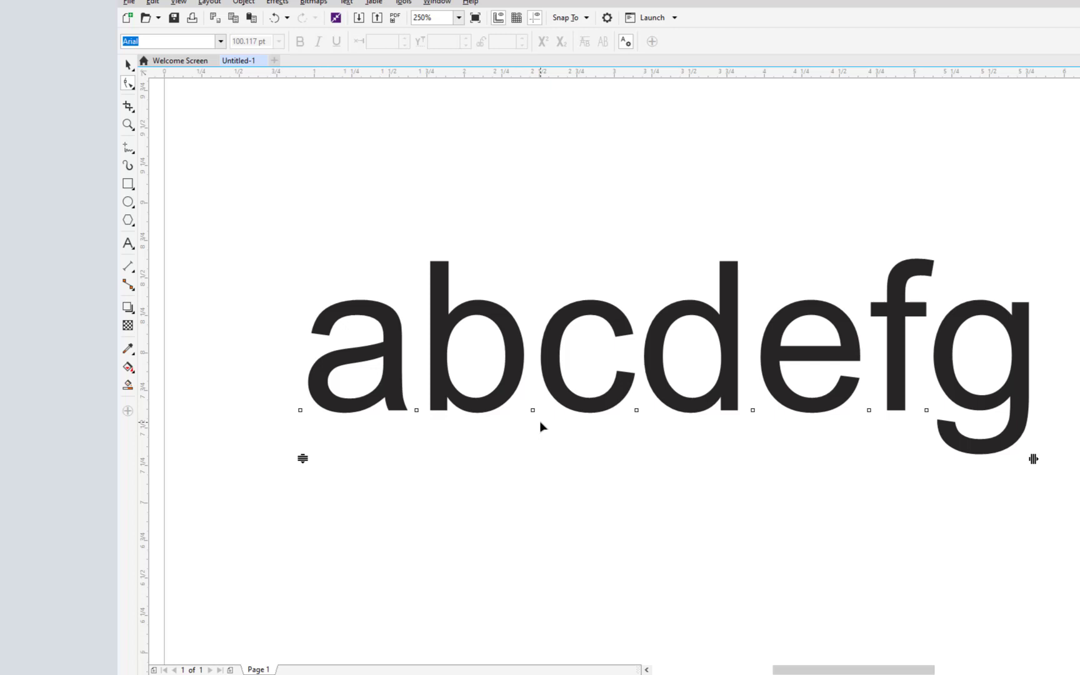
mouse_move(536, 422)
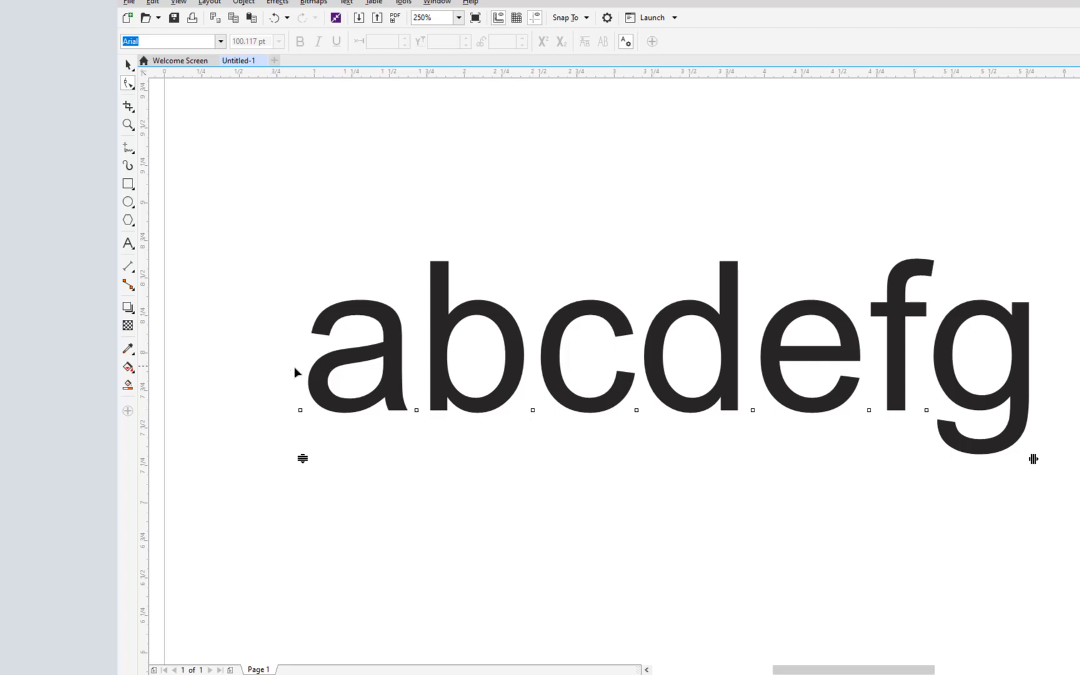
mouse_move(241, 355)
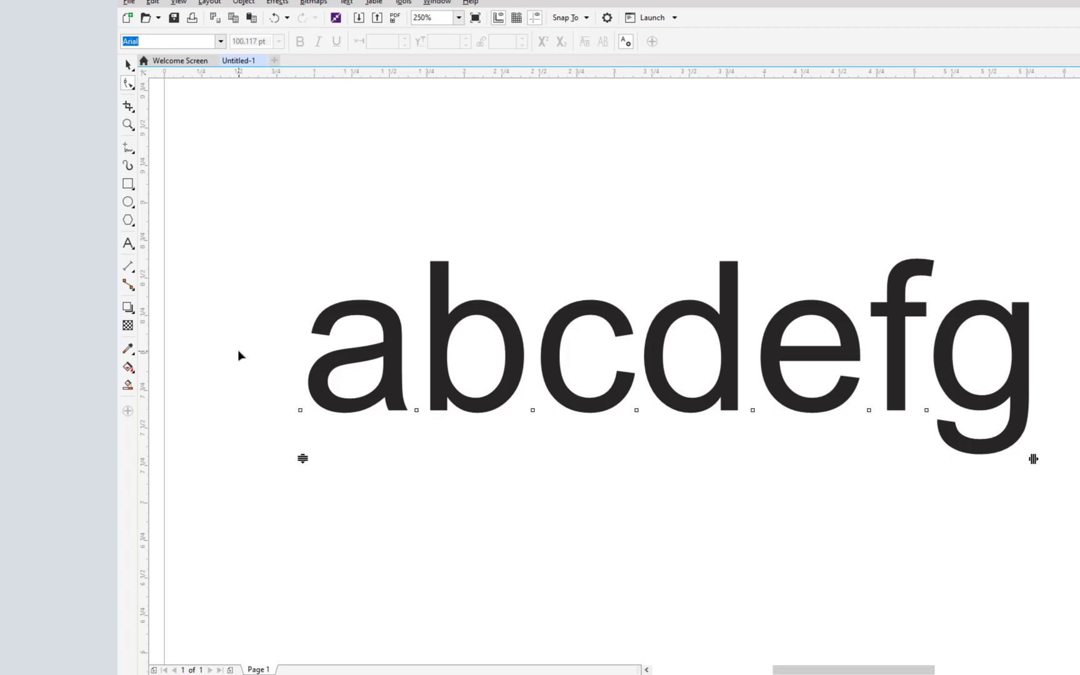
mouse_move(246, 370)
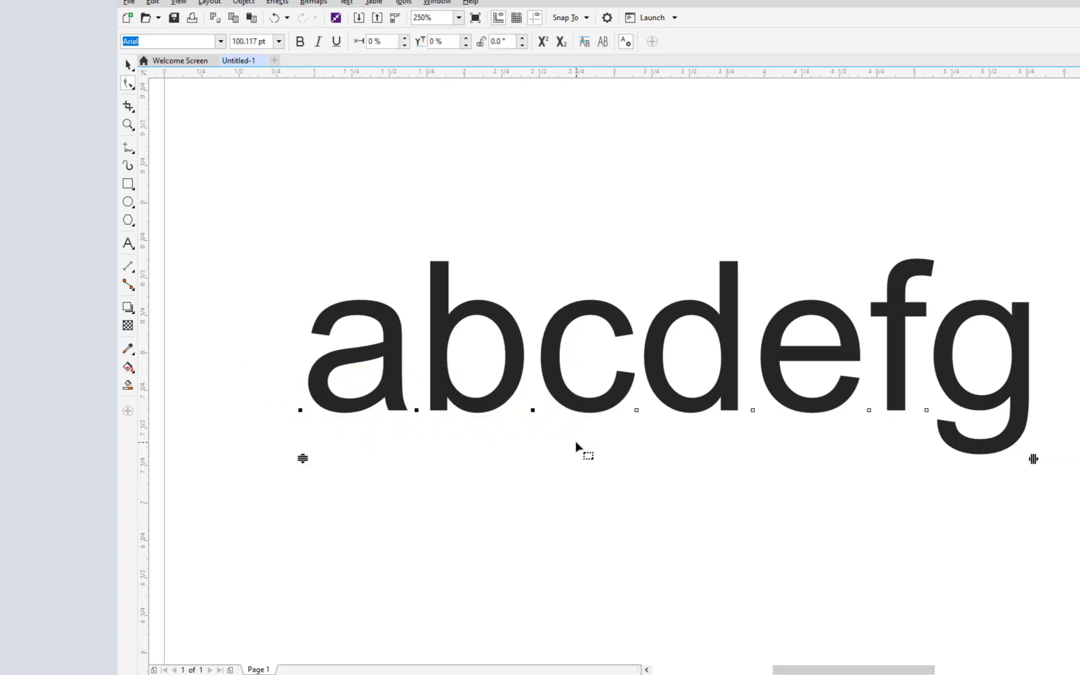
mouse_move(474, 390)
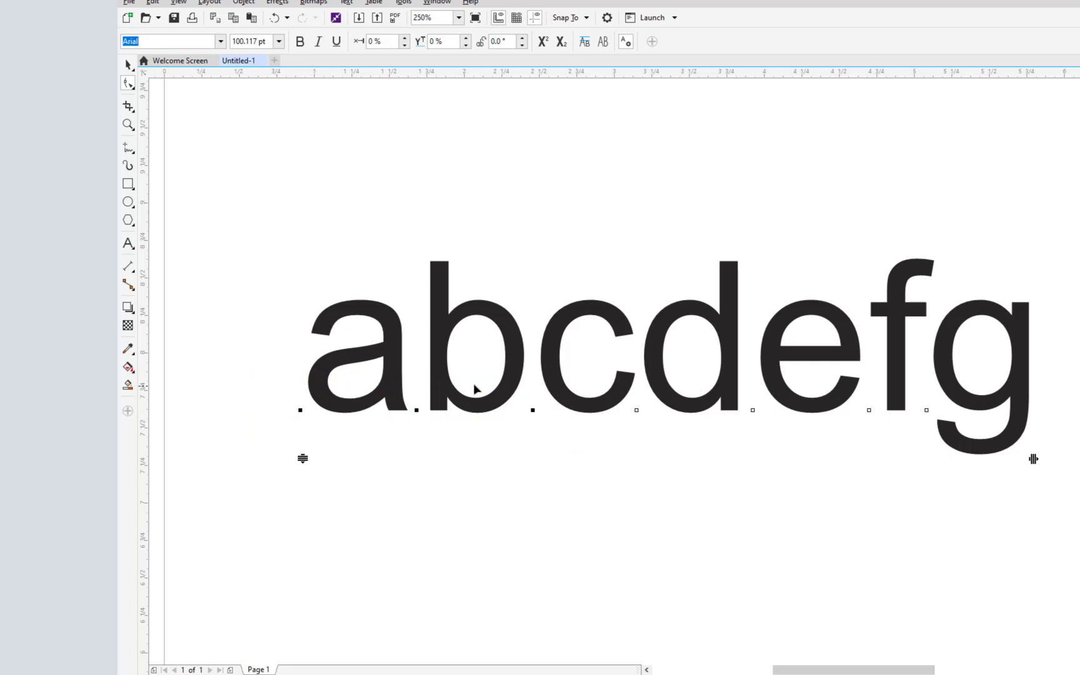
mouse_move(532, 432)
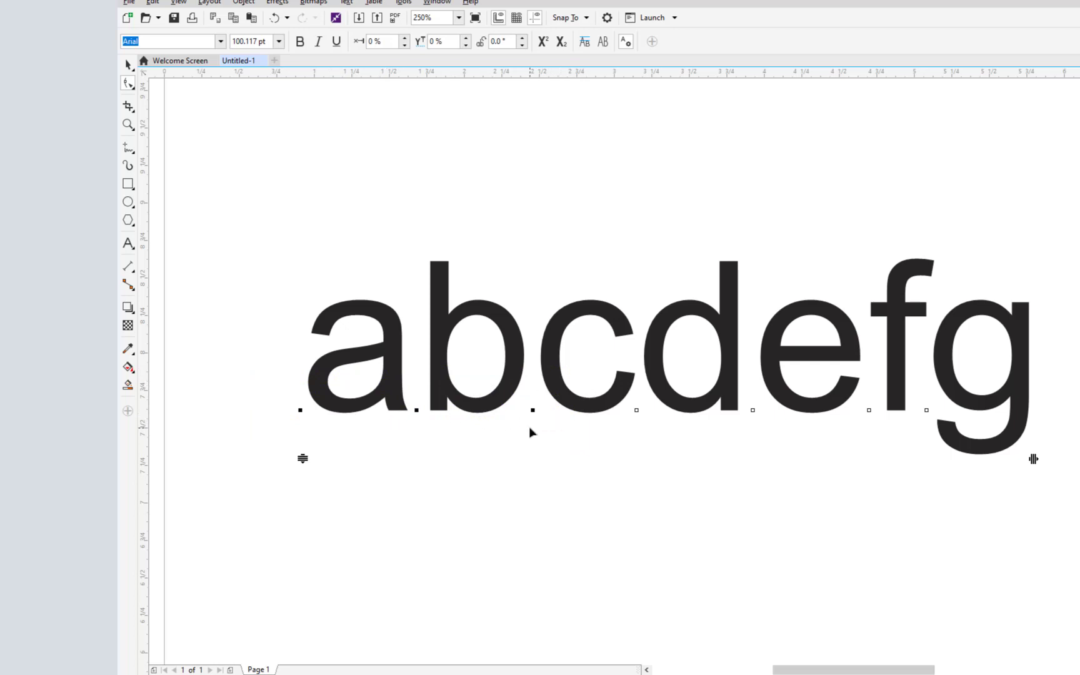
mouse_move(633, 420)
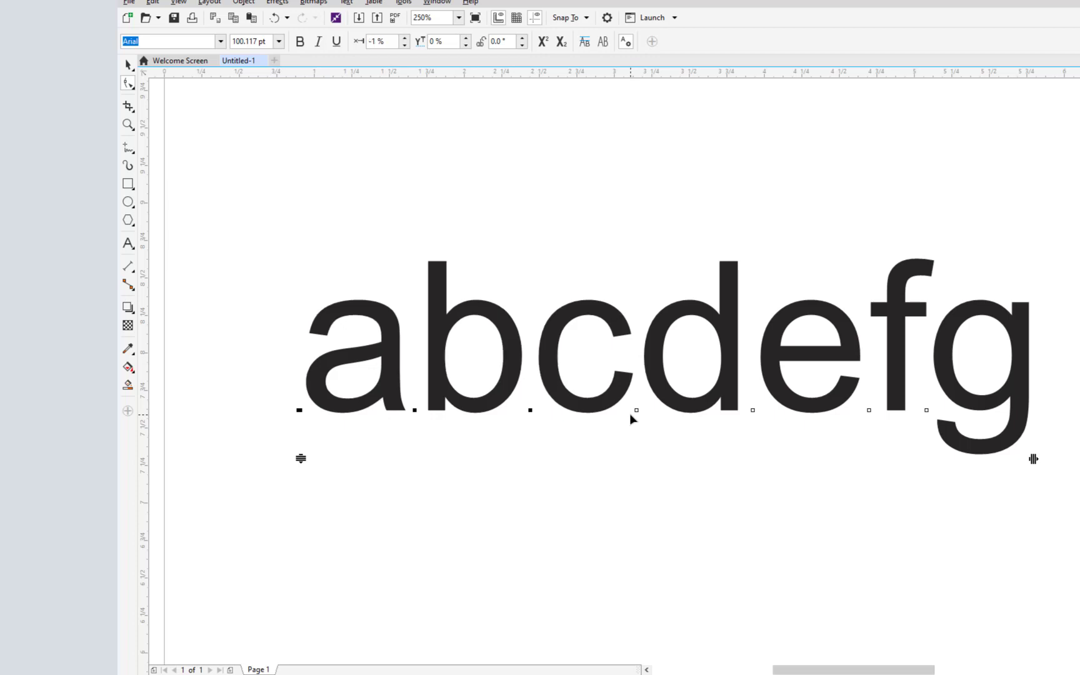
Lower the selected first letters' character spacing to about -2%
left_click(405, 43)
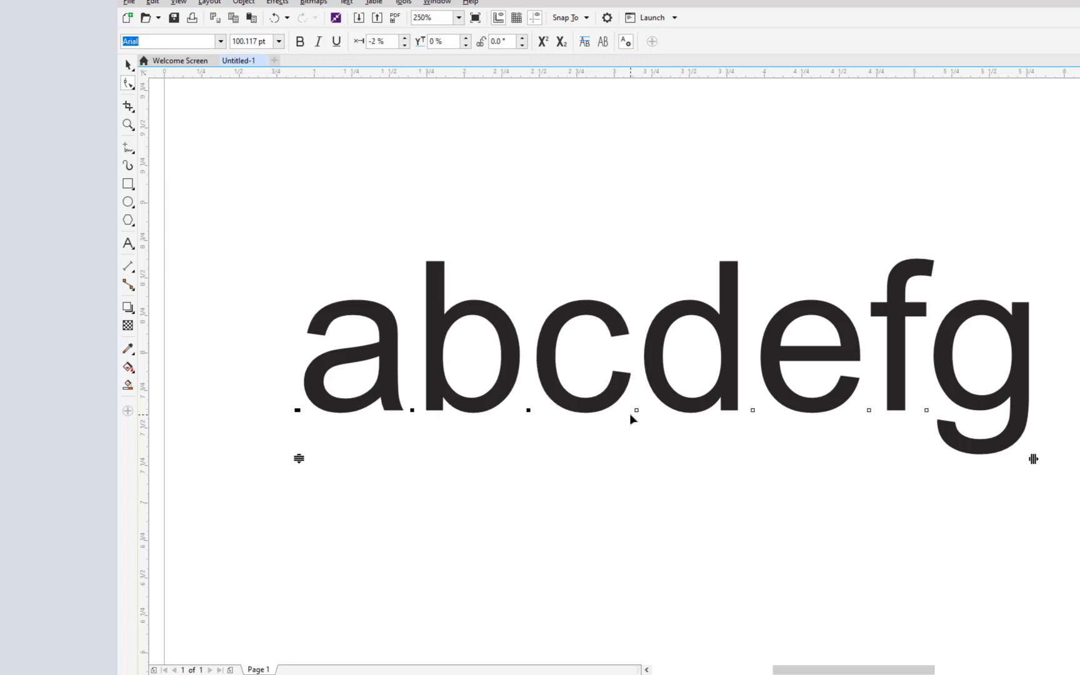
mouse_move(245, 375)
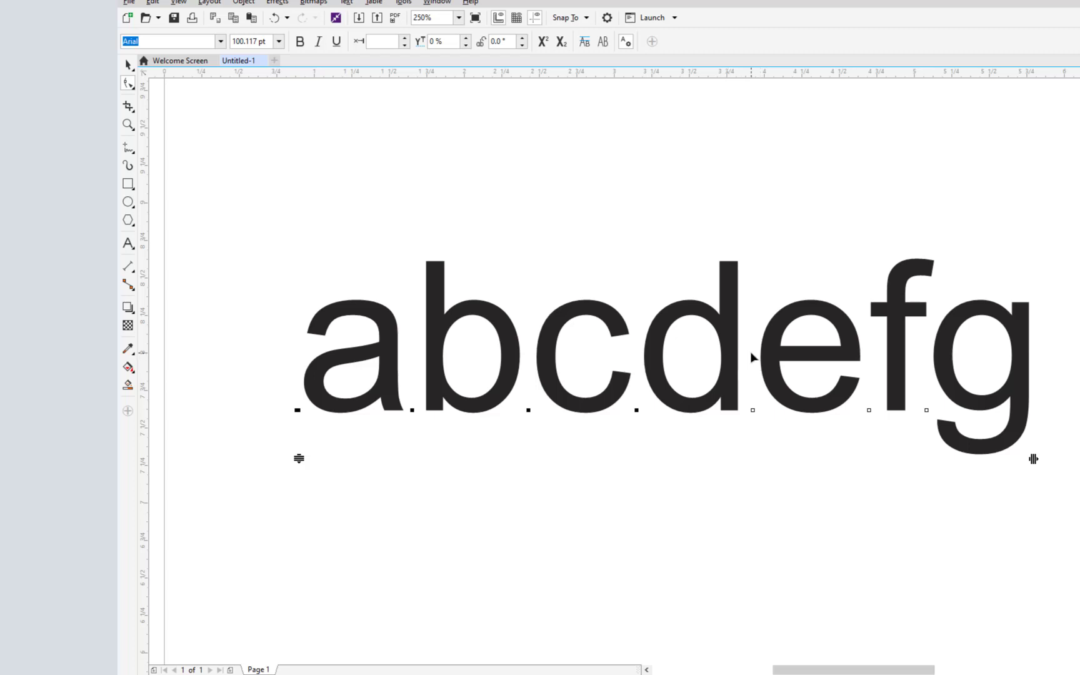
mouse_move(757, 356)
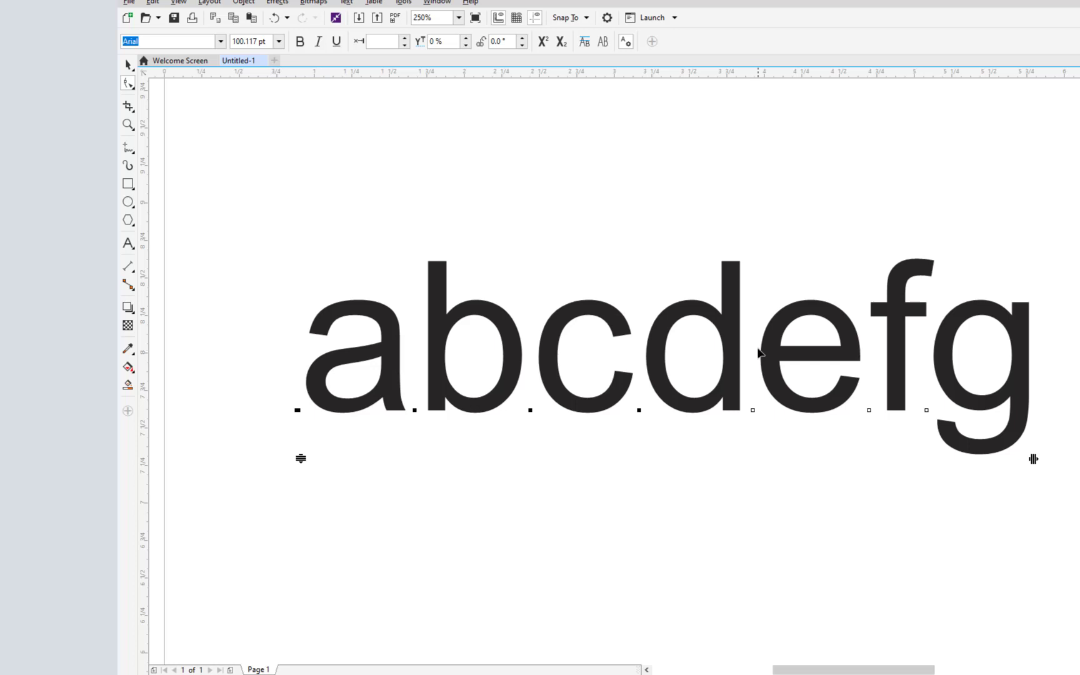
mouse_move(616, 369)
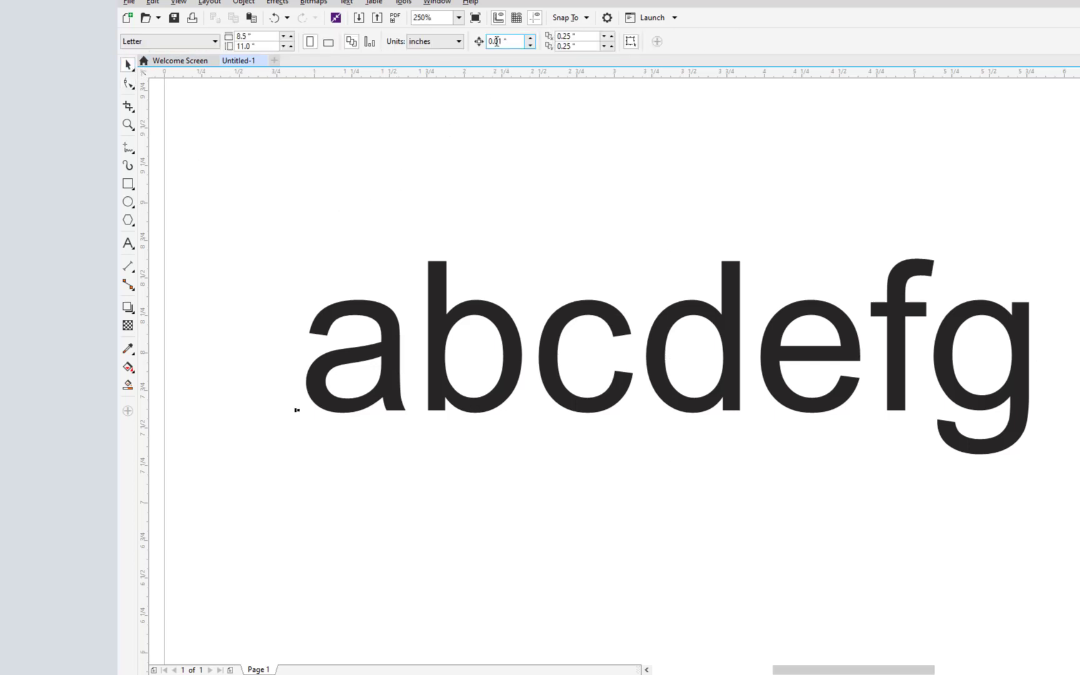
mouse_move(506, 41)
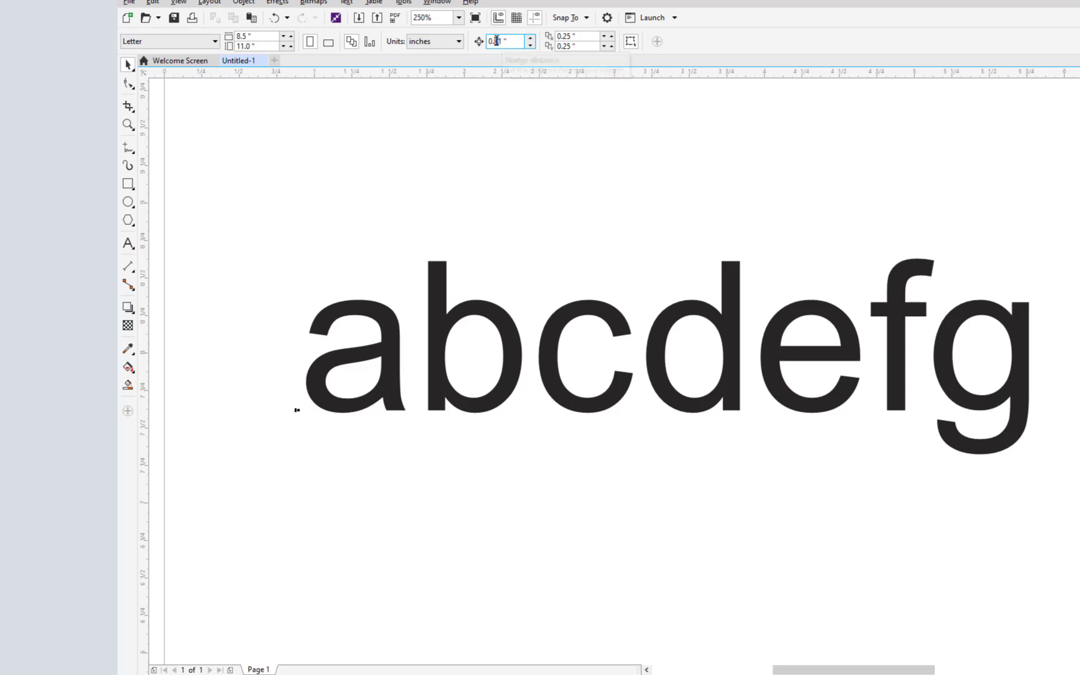
Set the nudge distance to 0.25 inch and return to editing individual characters
triple_click(505, 42)
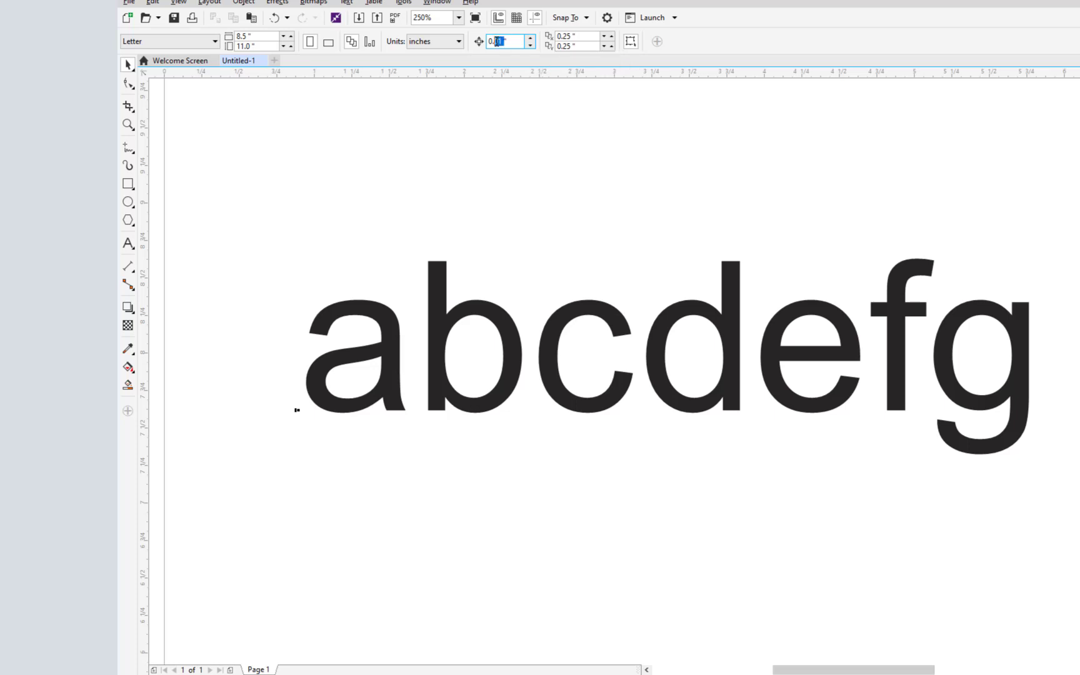
mouse_move(509, 41)
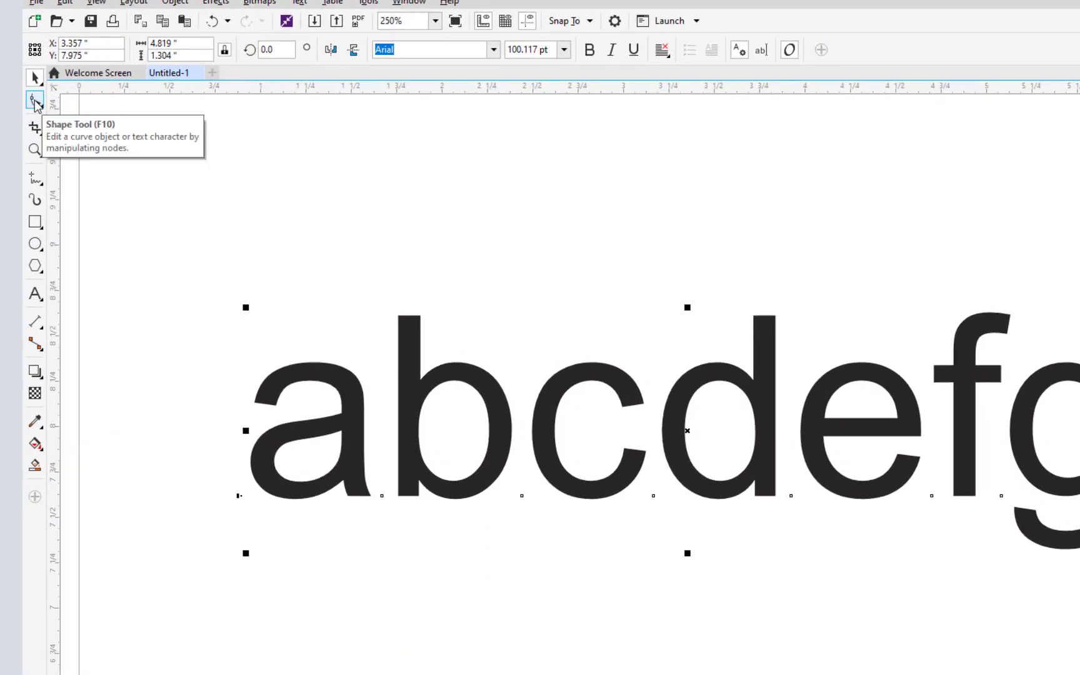
left_click(35, 98)
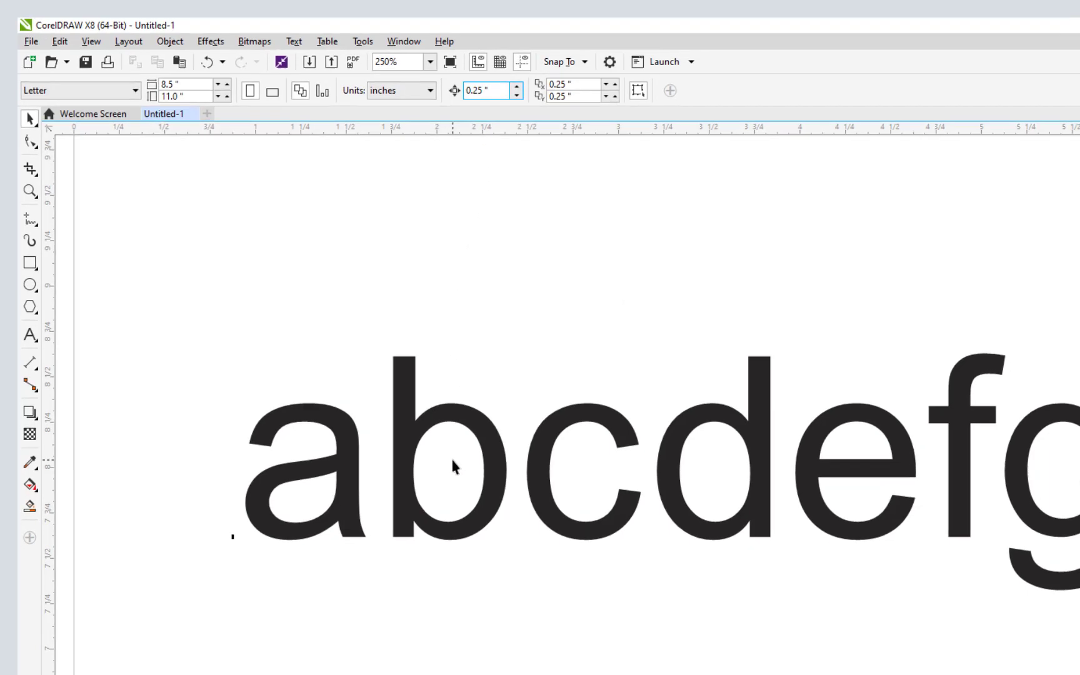
Select the abcdefg text so its individual letter nodes can be raised
left_click(453, 467)
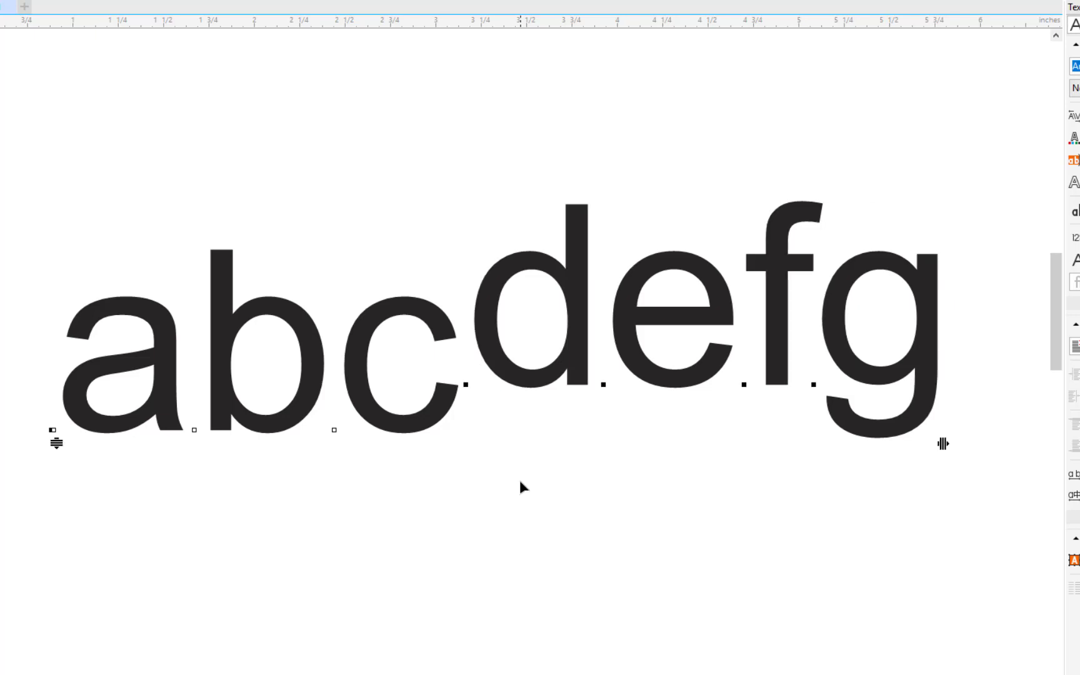
mouse_move(471, 471)
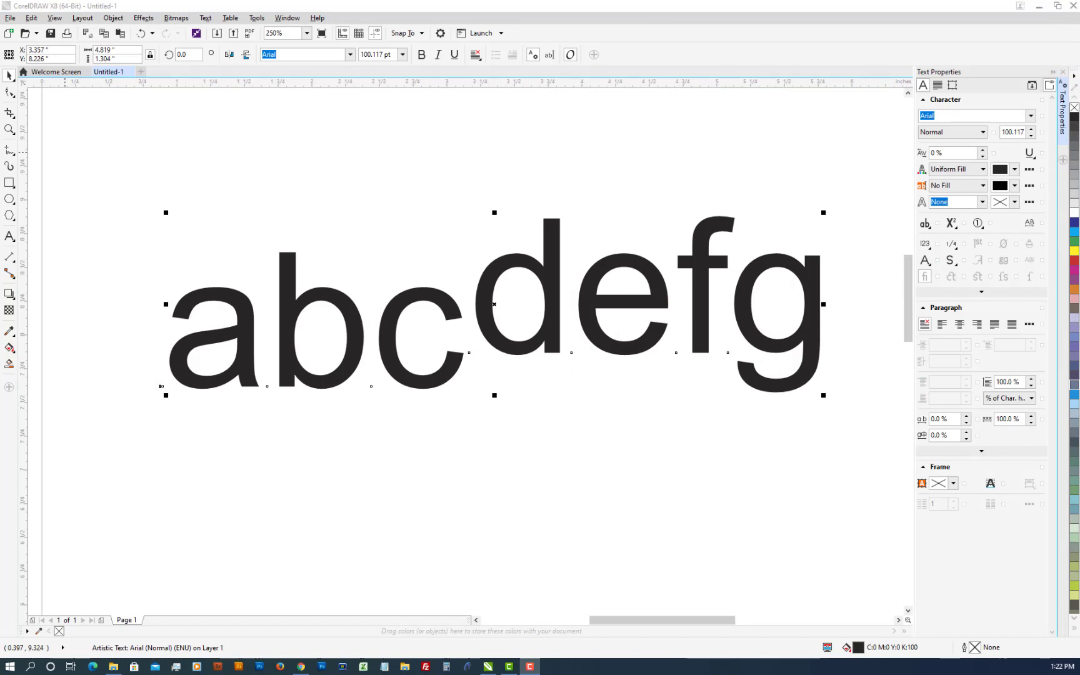
Delete the old text, add a new Arial text abcdefg and scale it to about 47 pt
key("Delete")
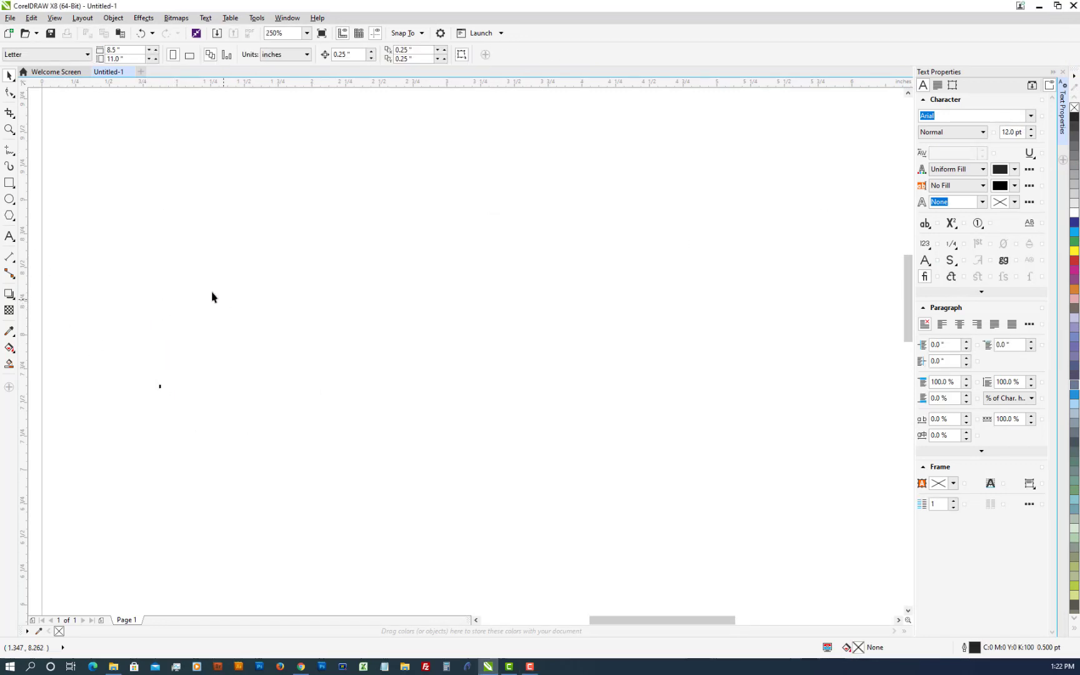
left_click(10, 236)
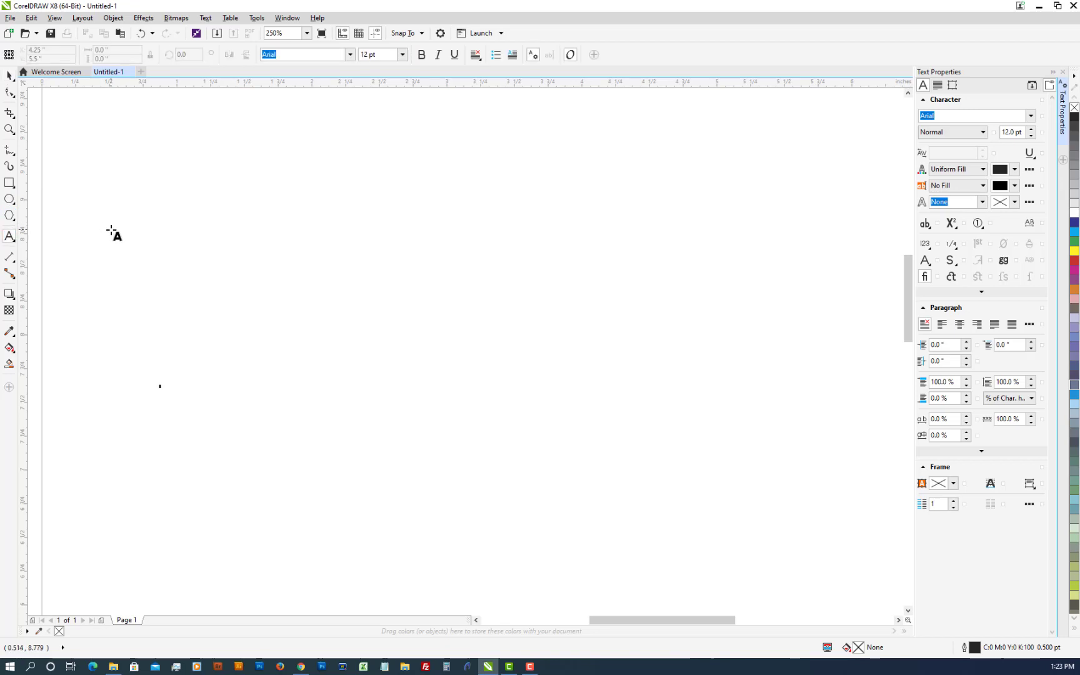
type("ab")
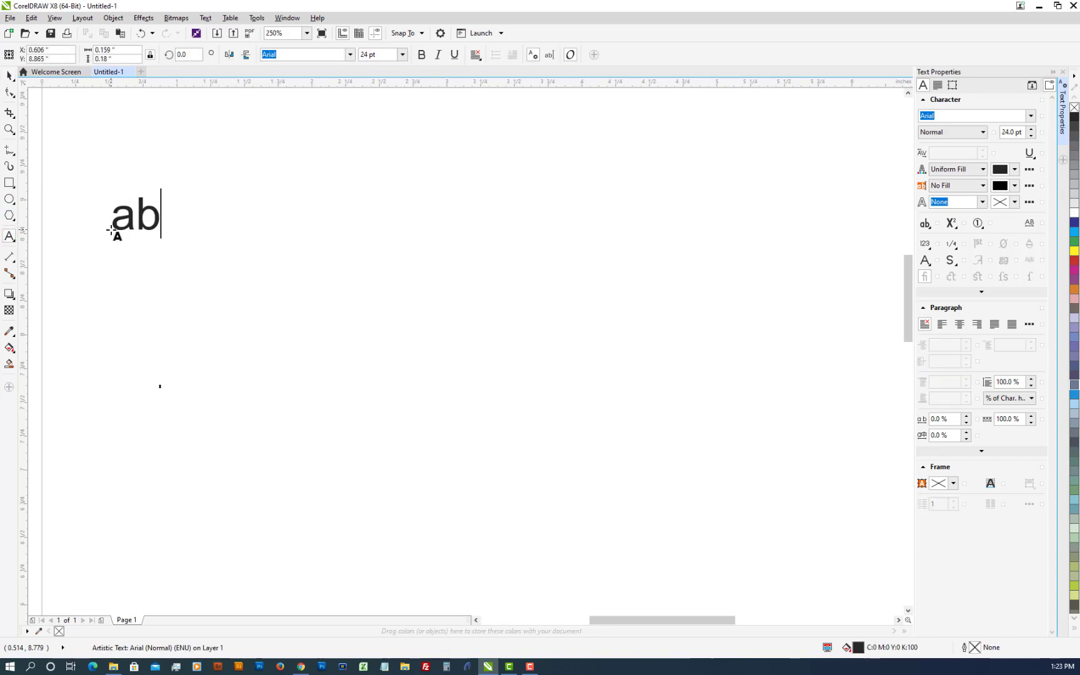
type("cdefg")
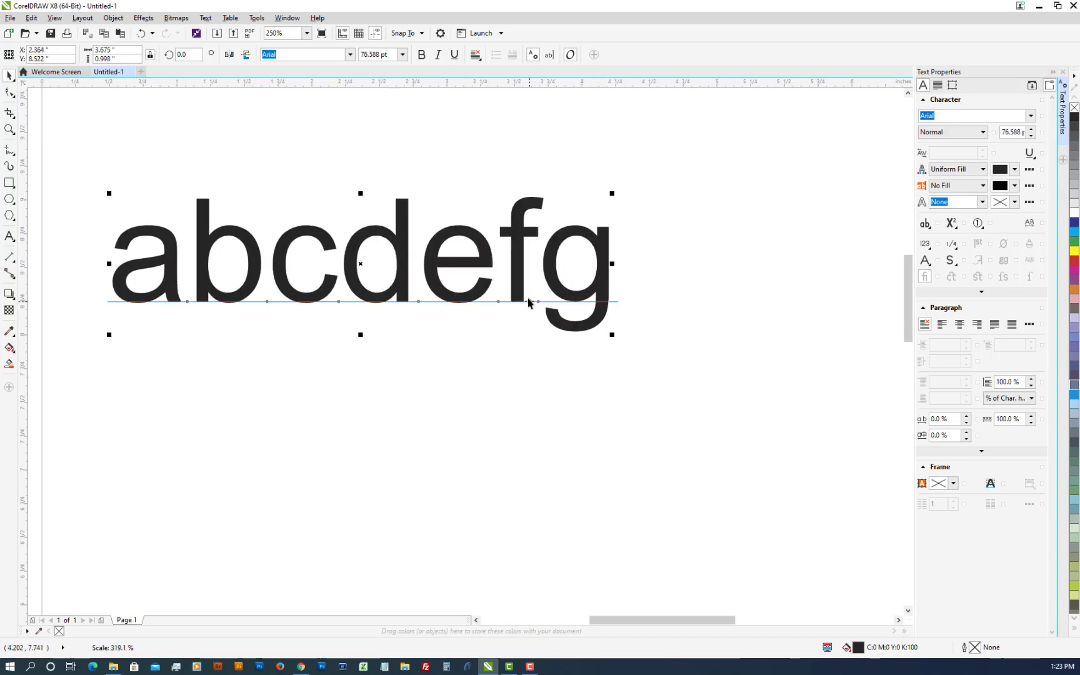
left_click_drag(358, 264, 446, 279)
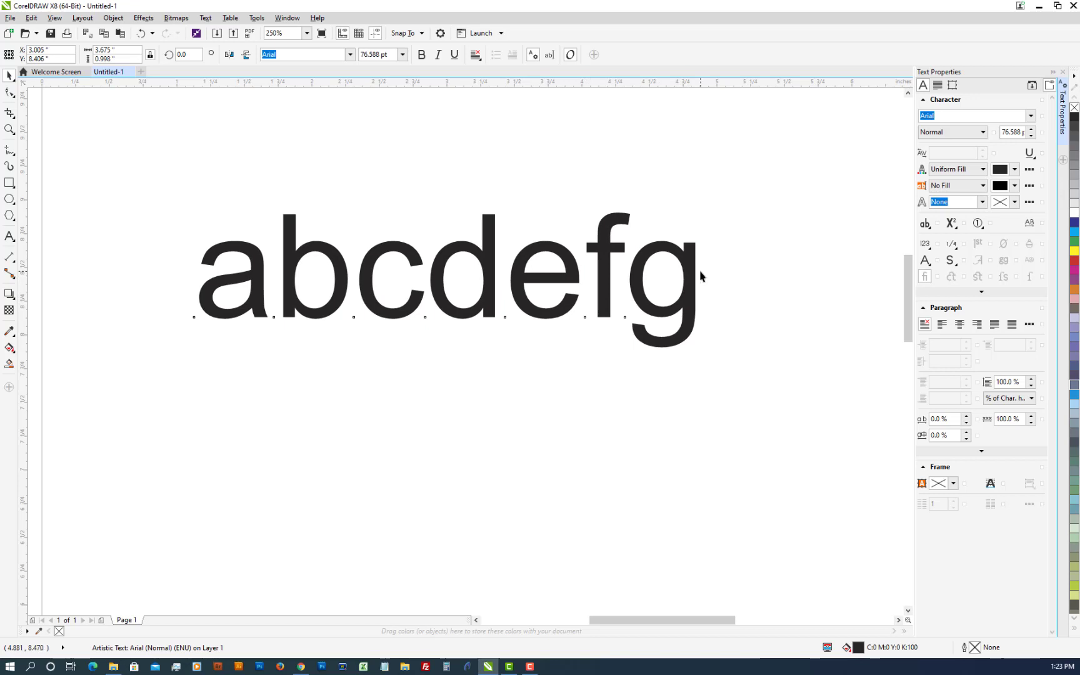
Add the lines ;lkjhgfds and lkjhgf beneath abcdefg
left_click(446, 278)
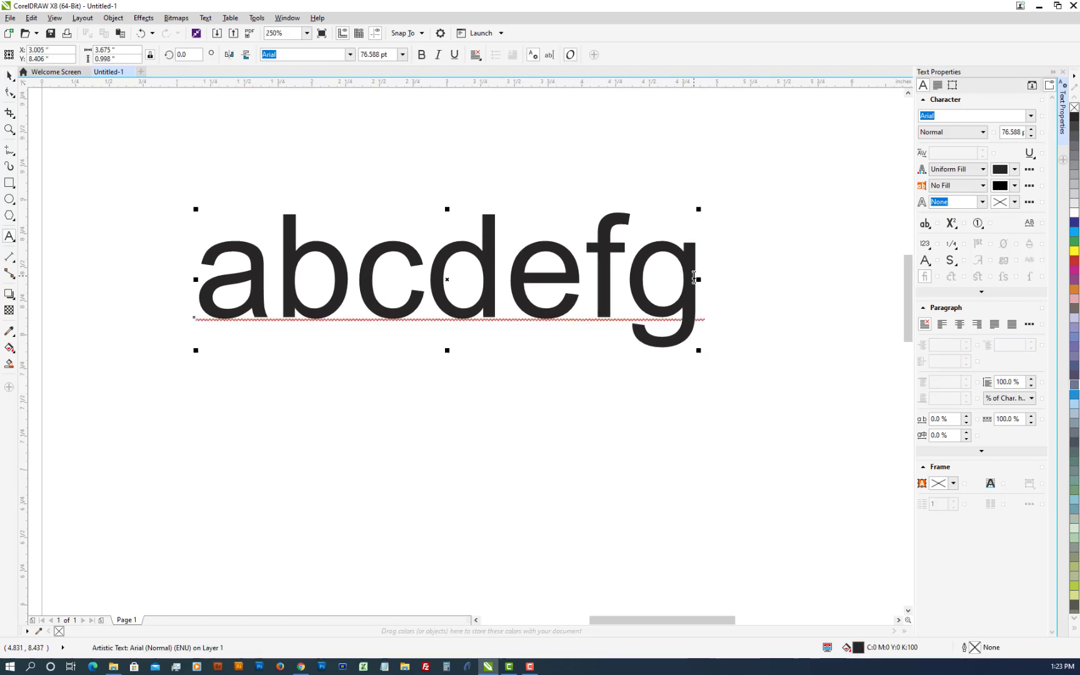
type(";lkjhgfds")
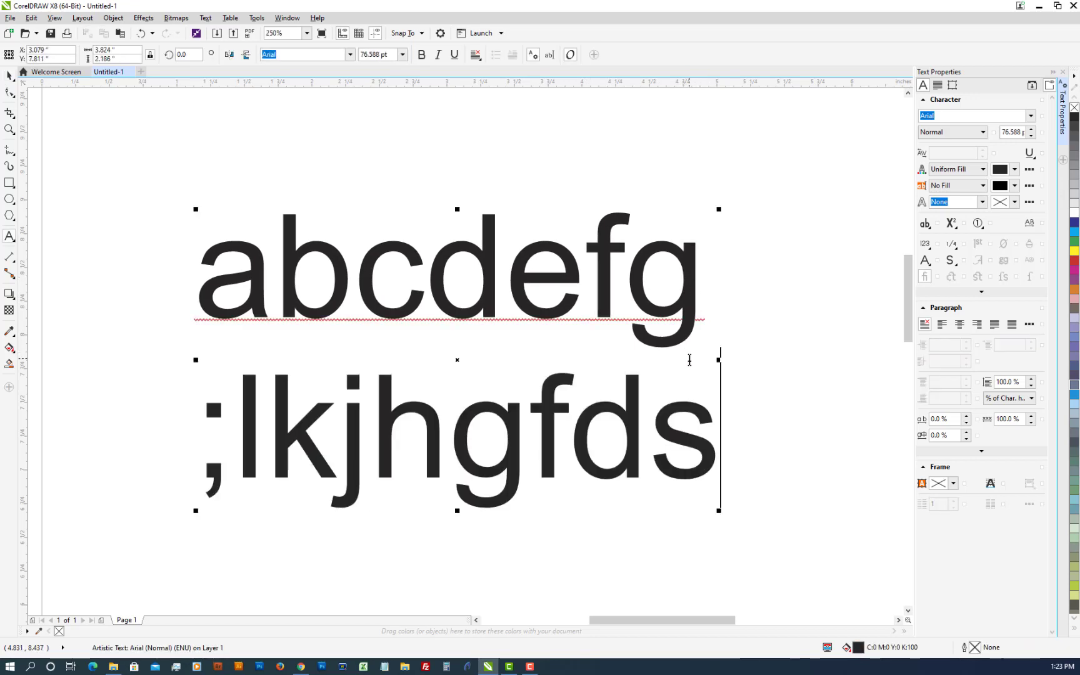
type("lkjhgf")
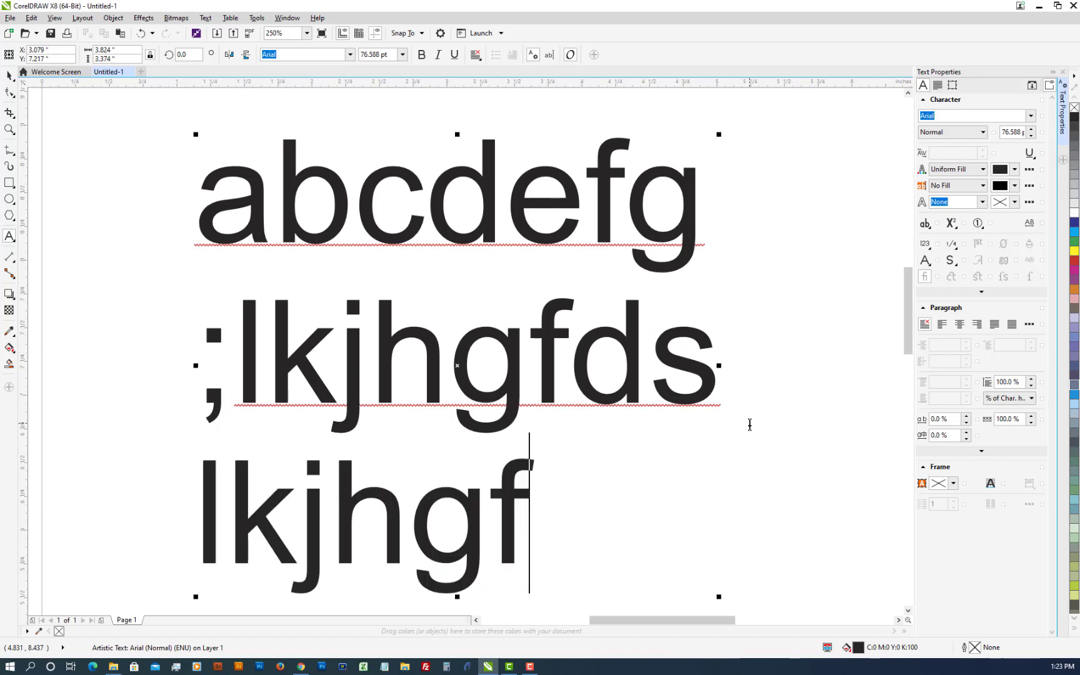
scroll("down", 3)
type("‘;lkjhg")
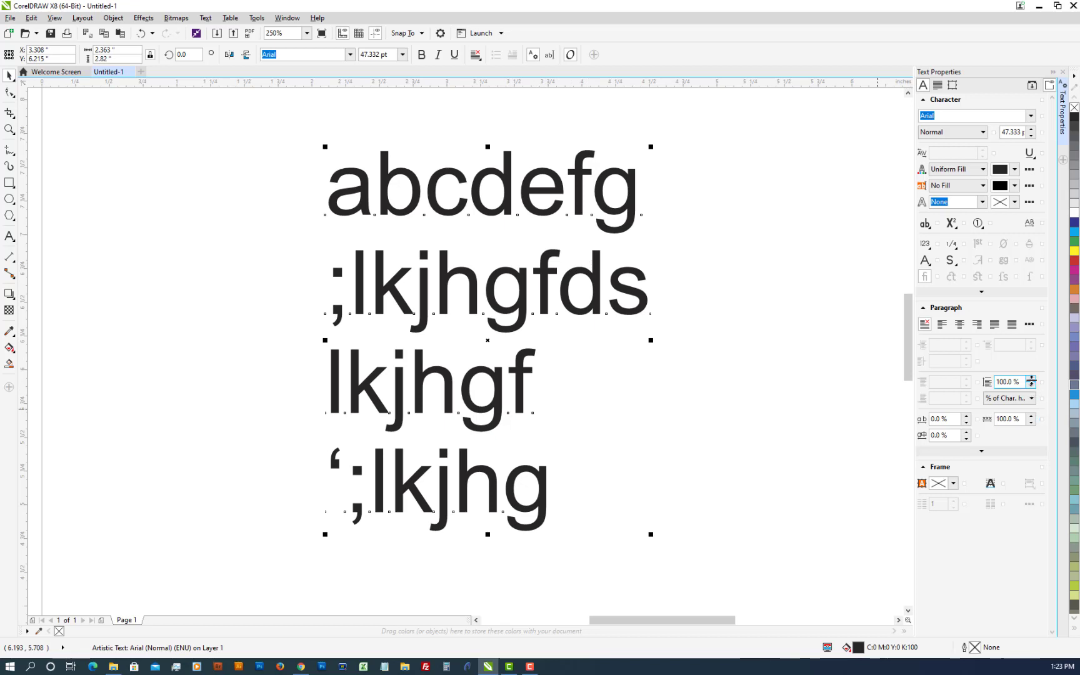
mouse_move(1007, 381)
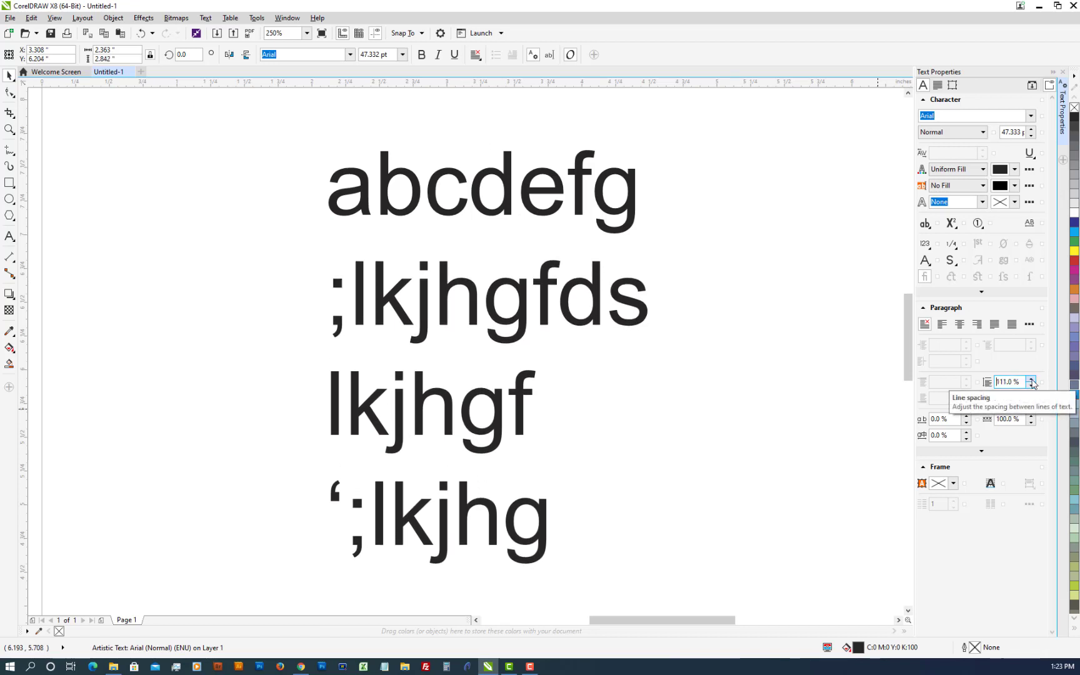
left_click(1032, 380)
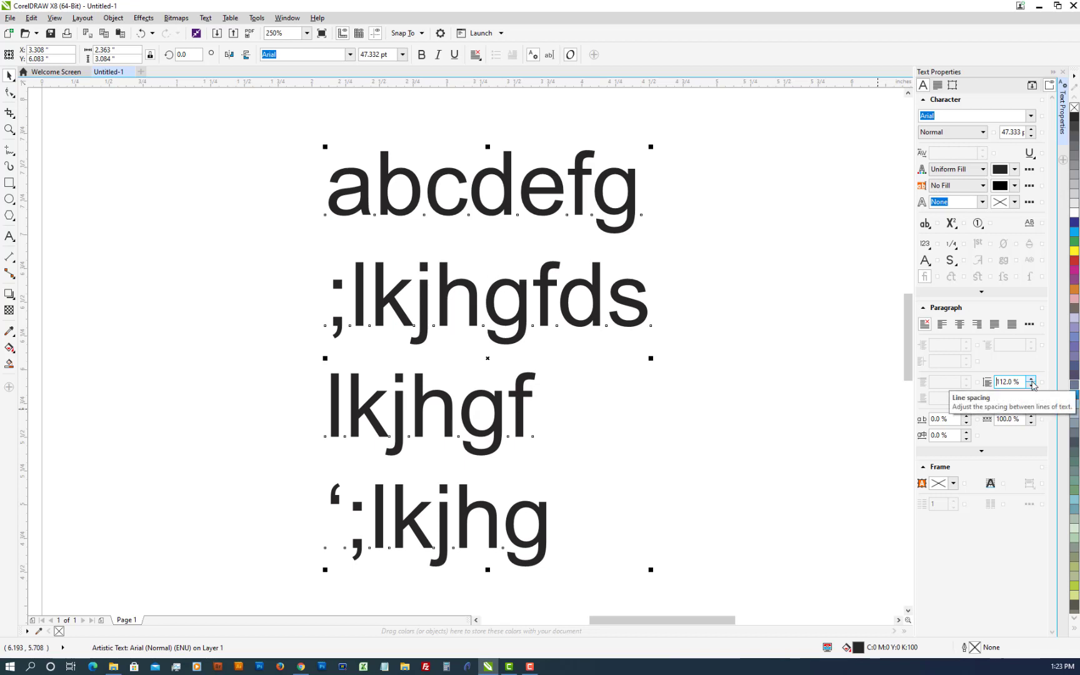
left_click(1031, 384)
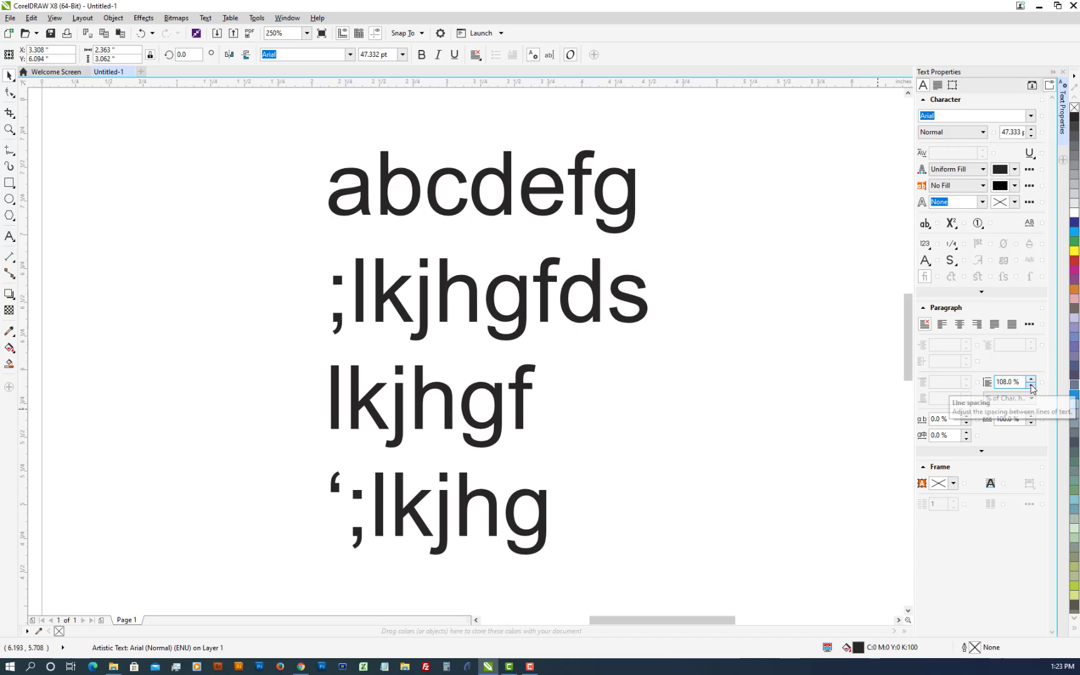
left_click(1031, 384)
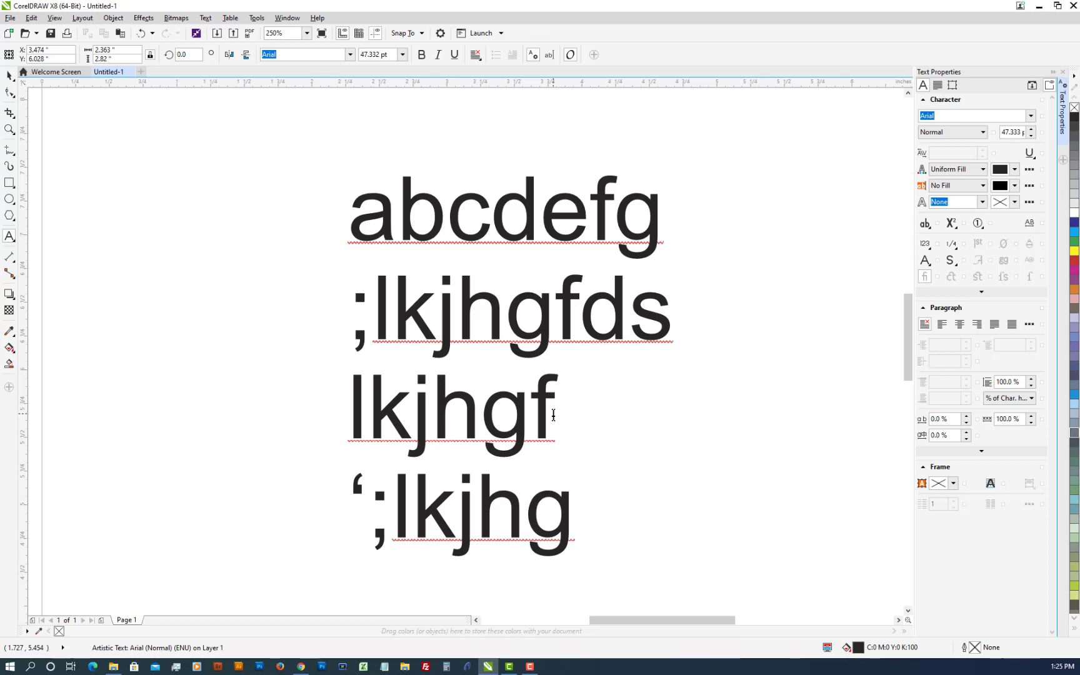
Append the word lokijhgfd to line three and move to the end of line four
type("lokijhgfd")
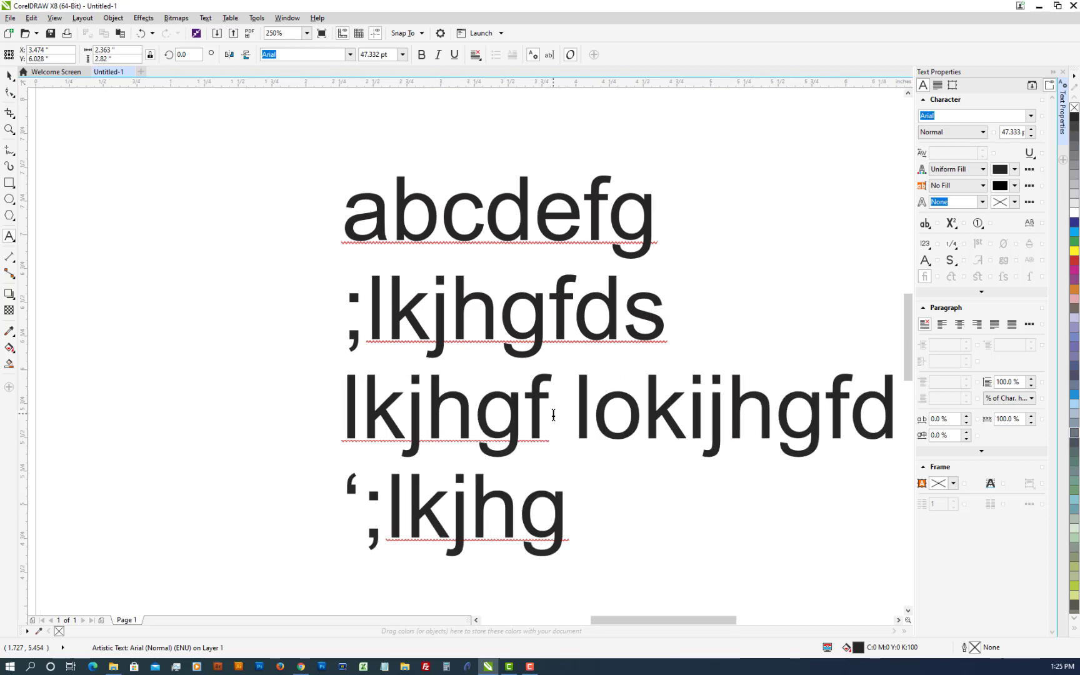
left_click(565, 509)
type(" lokjhg")
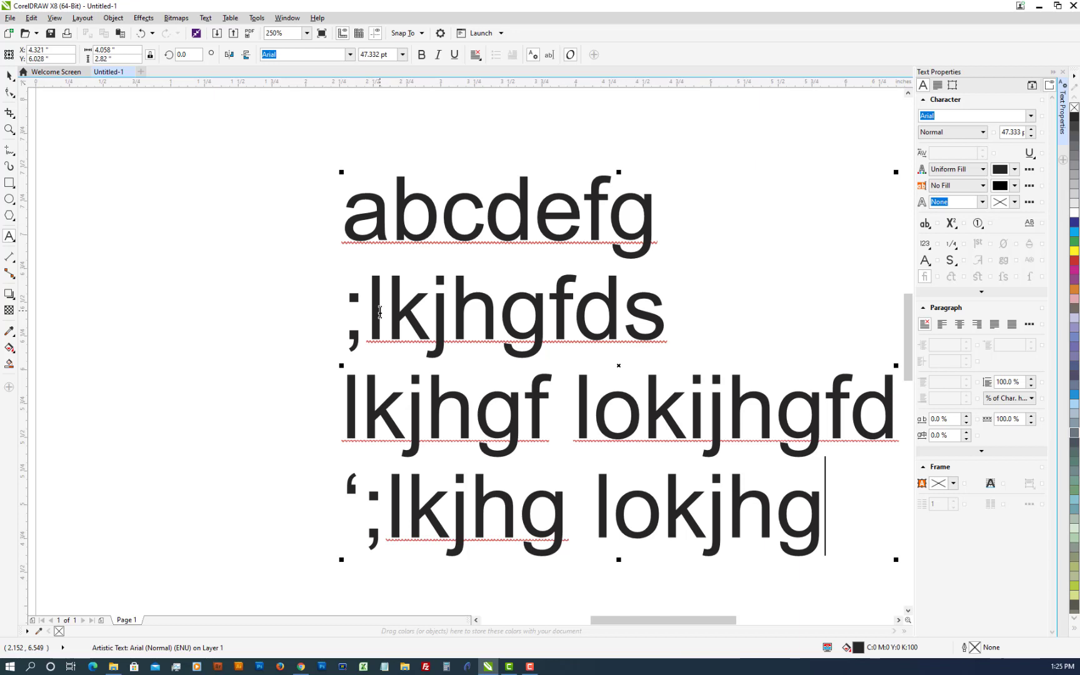
mouse_move(40, 84)
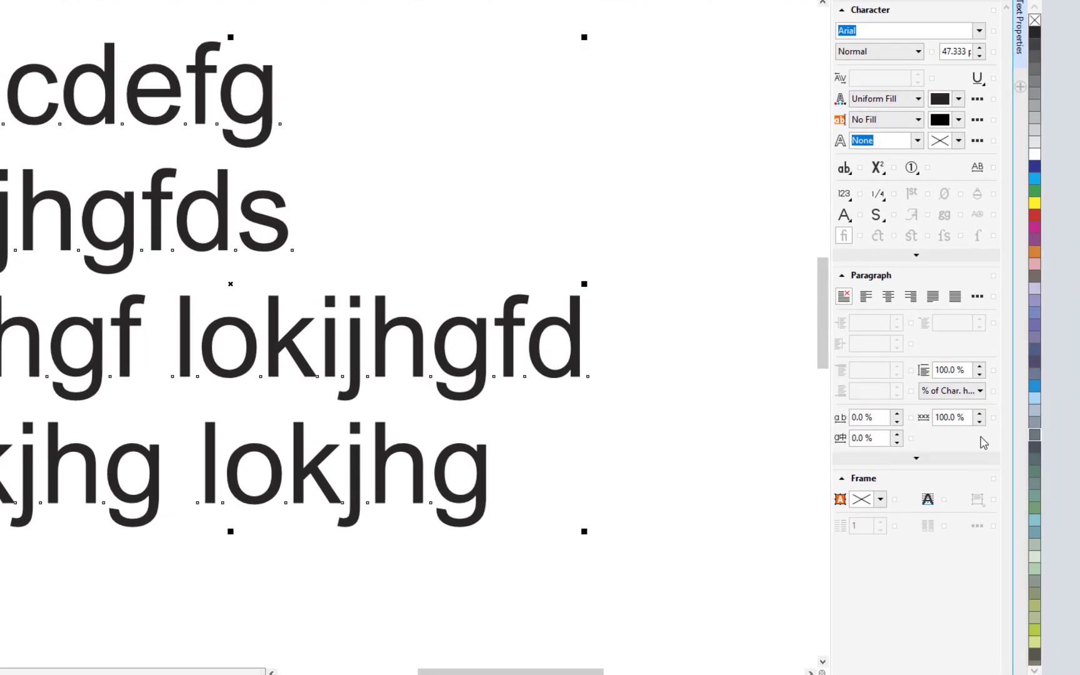
mouse_move(978, 416)
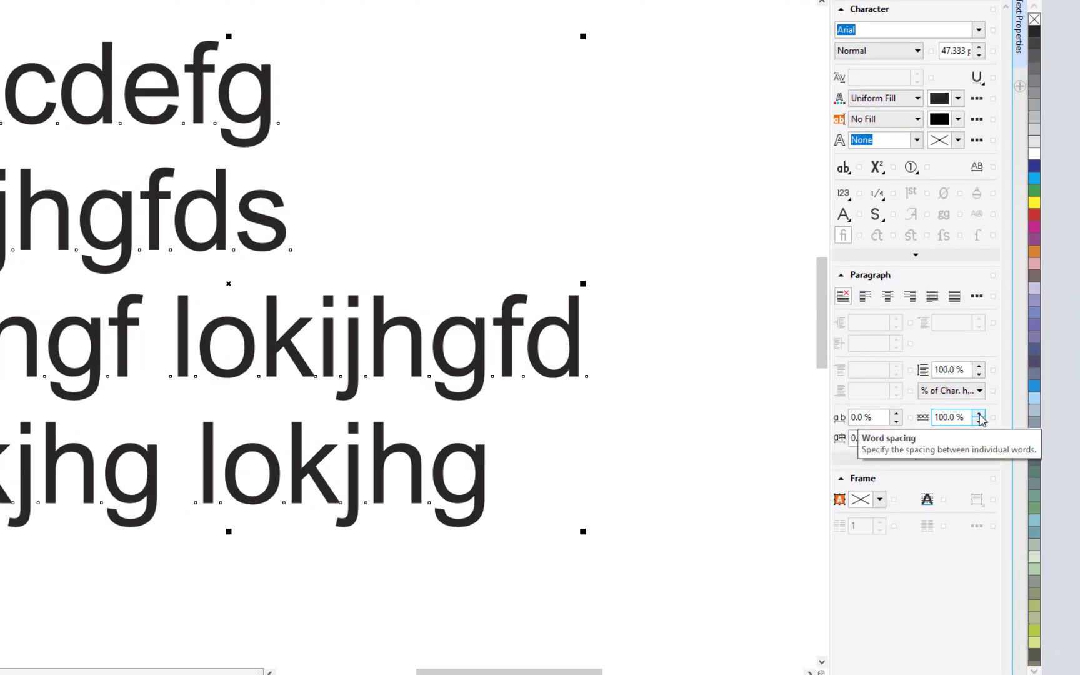
left_click(979, 413)
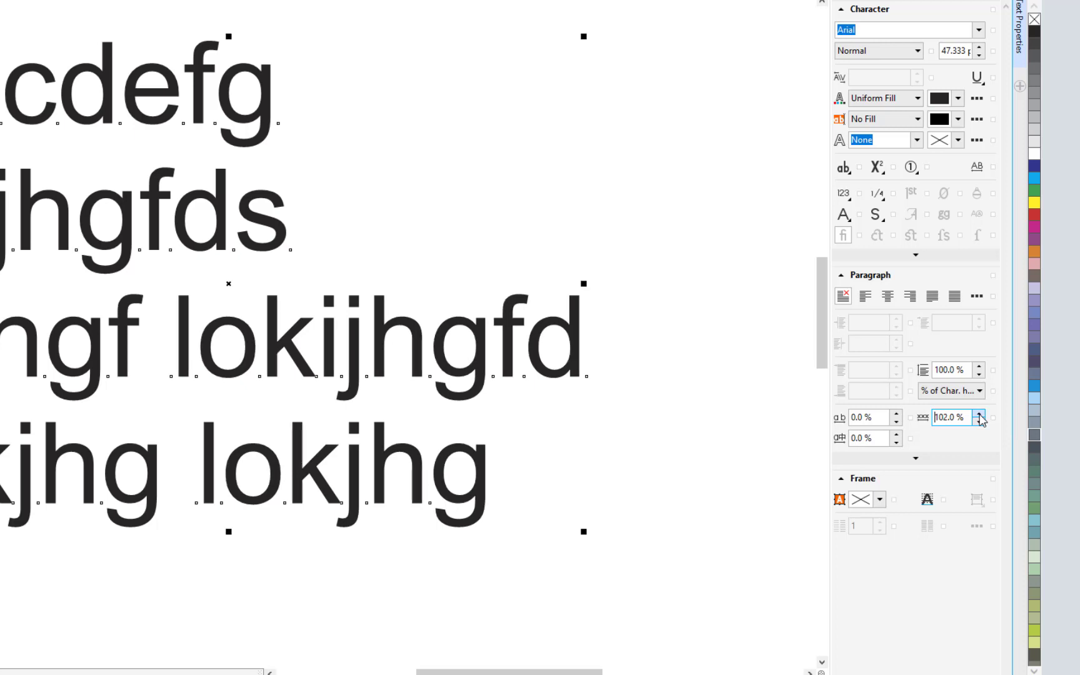
left_click(980, 414)
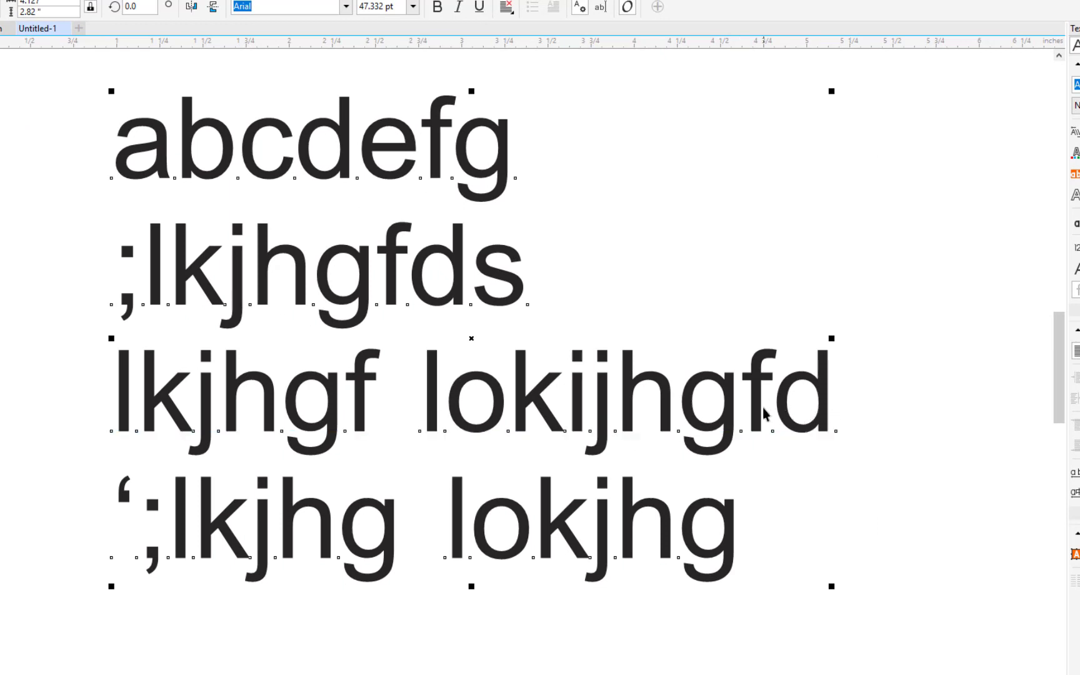
mouse_move(707, 413)
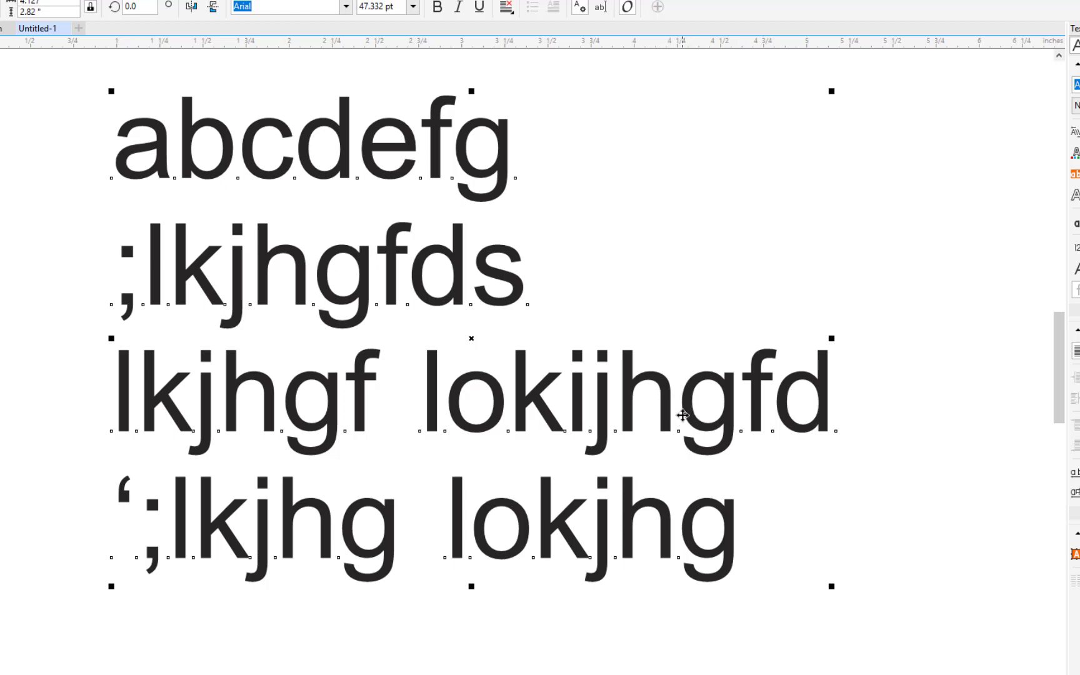
mouse_move(679, 419)
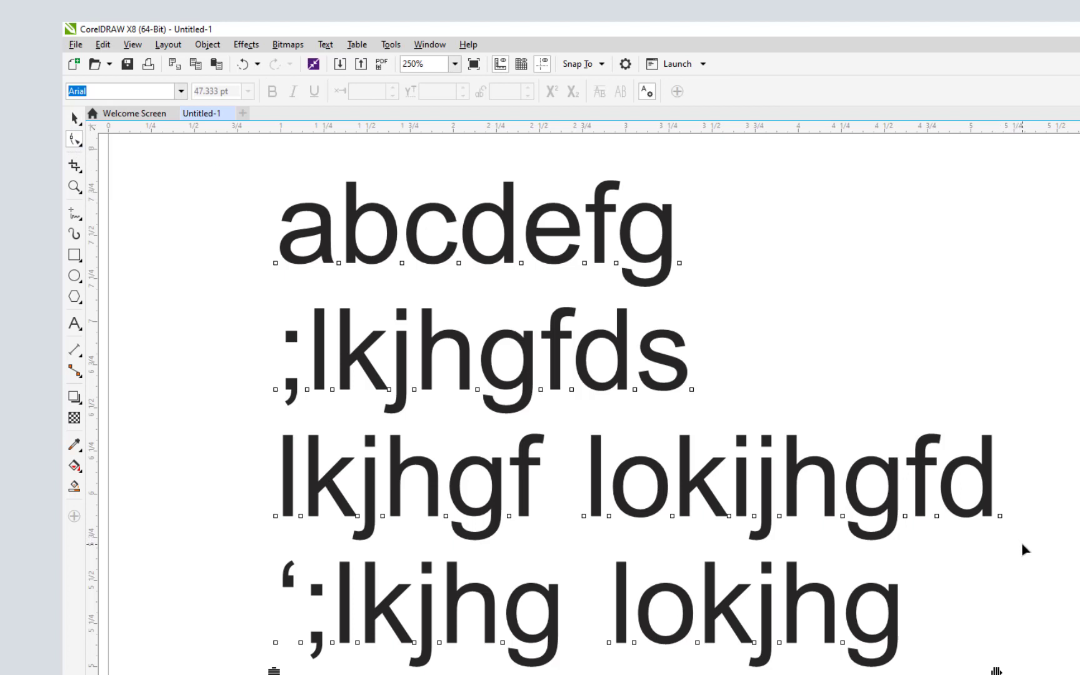
Select the gfd nodes, try a -38 offset, then deselect to show page-wide settings
left_click_drag(843, 483, 1026, 543)
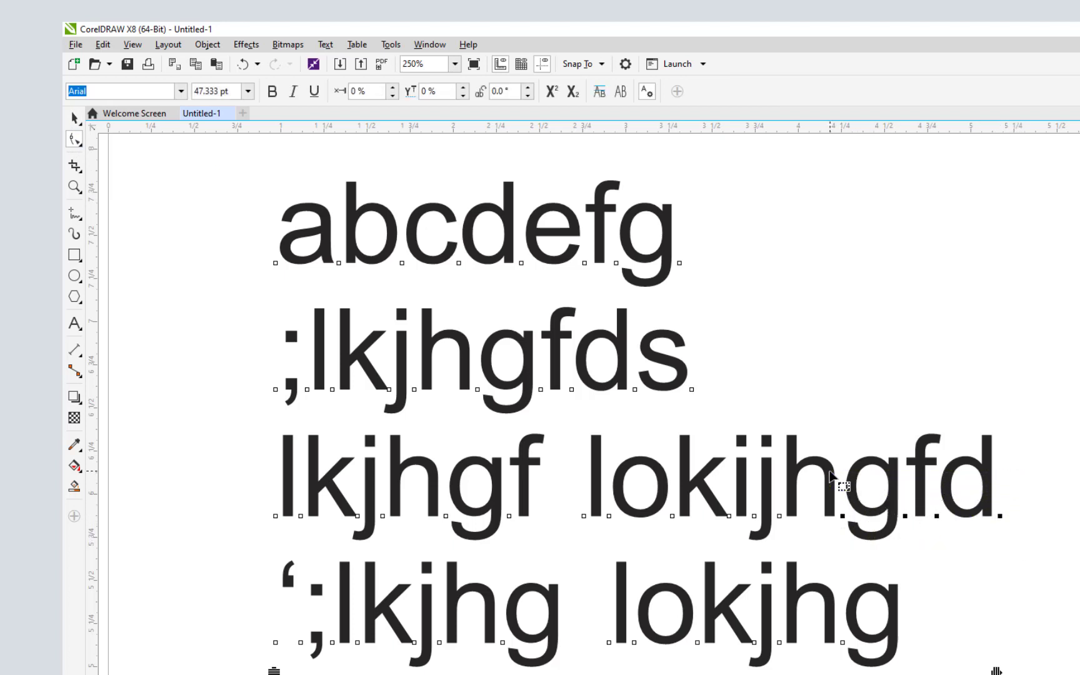
mouse_move(186, 187)
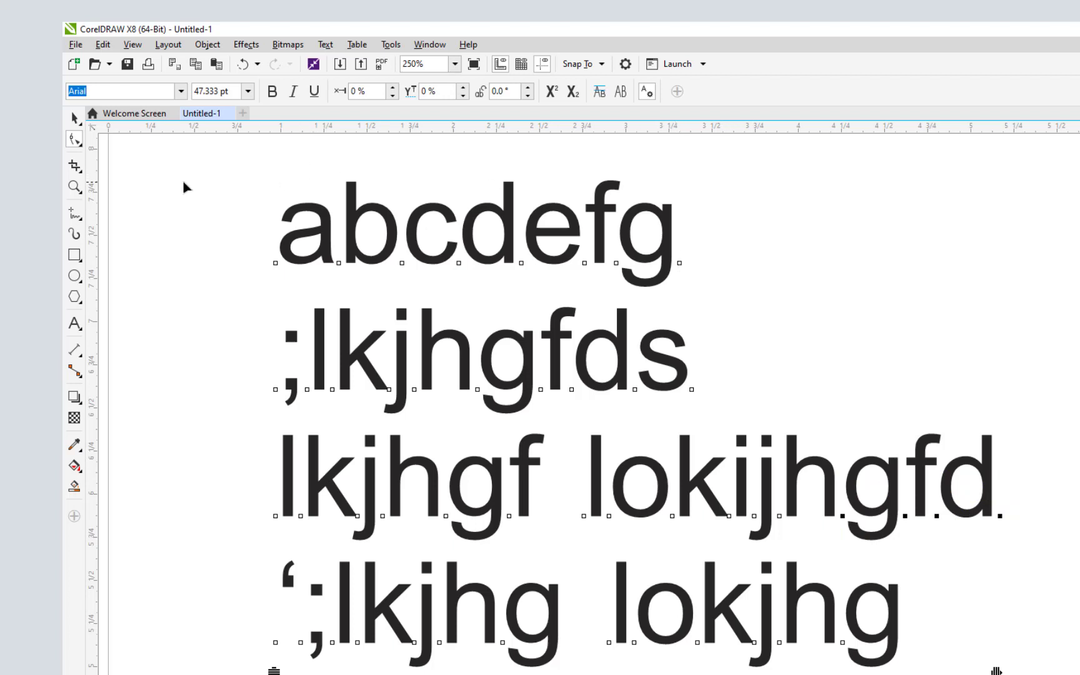
mouse_move(934, 396)
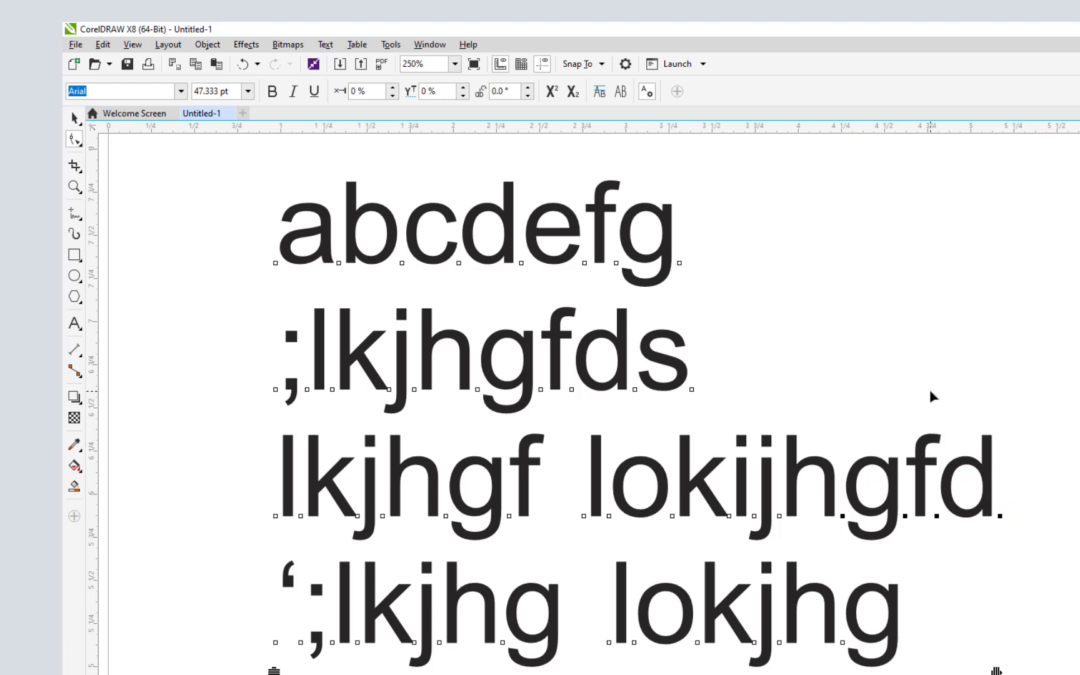
type("-38")
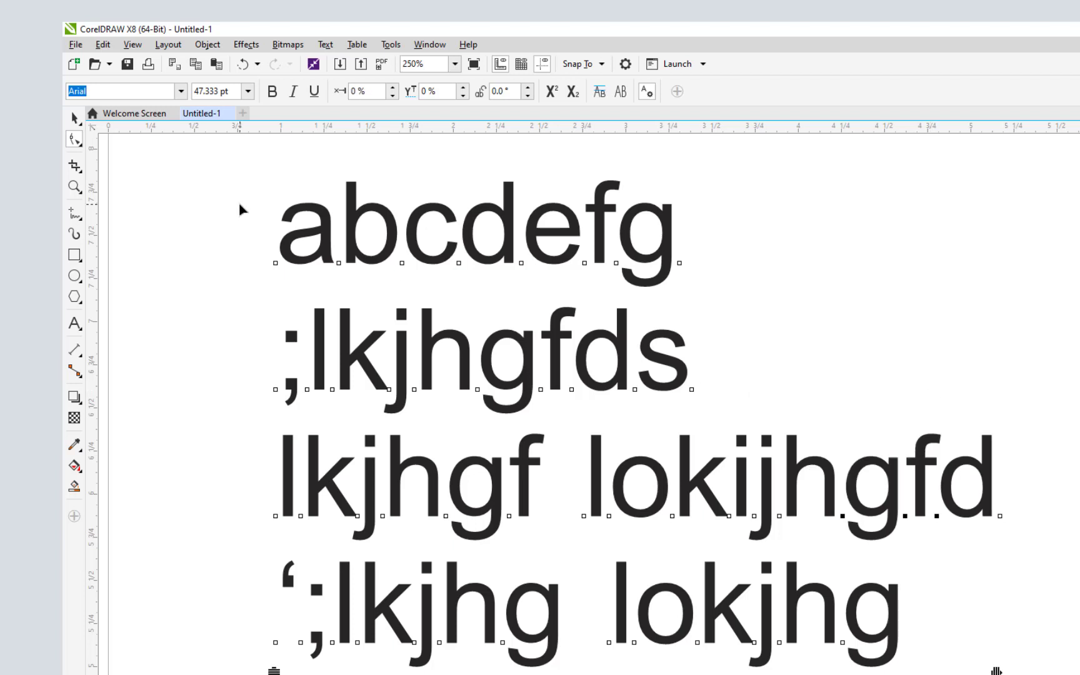
left_click(72, 117)
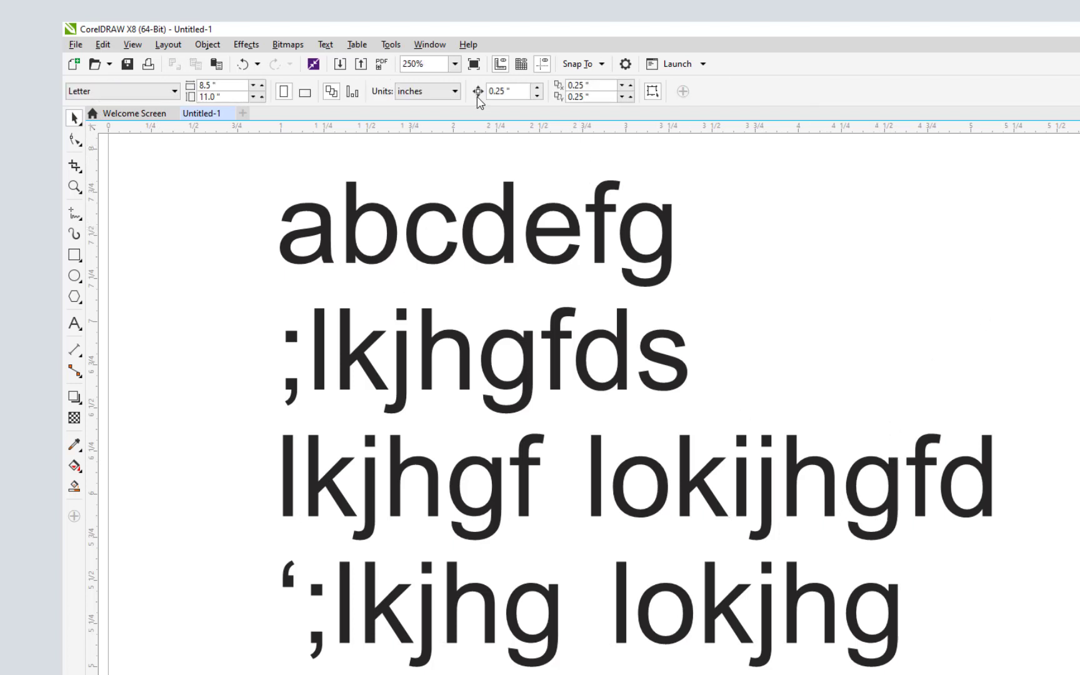
Set the nudge distance to 0.012 inch
left_click(506, 92)
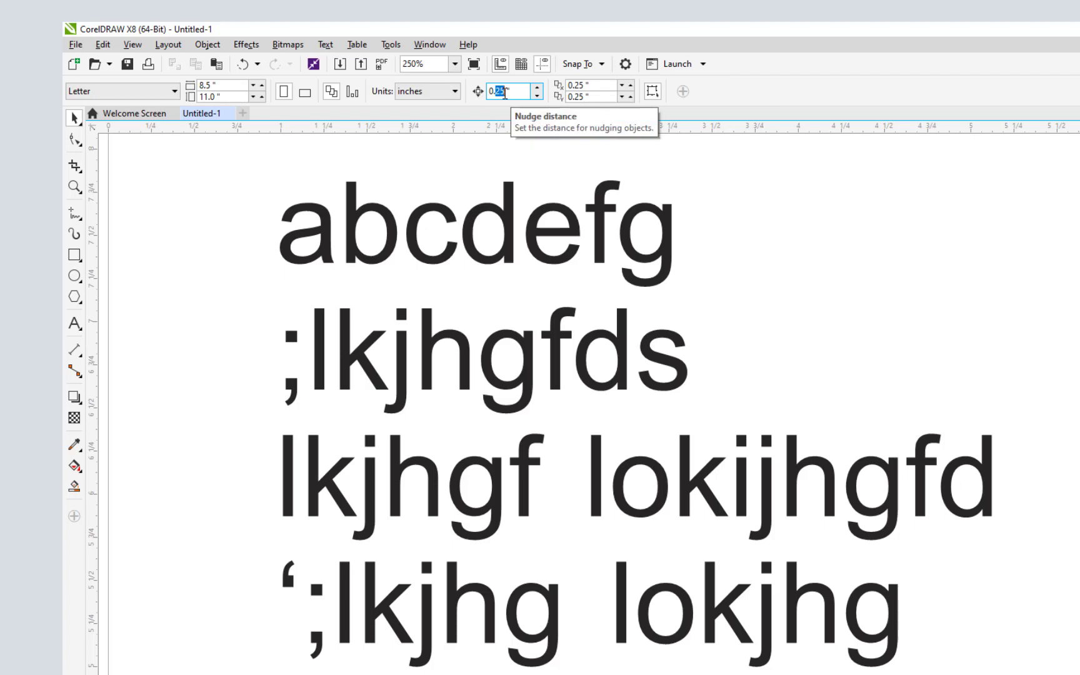
type("0.012")
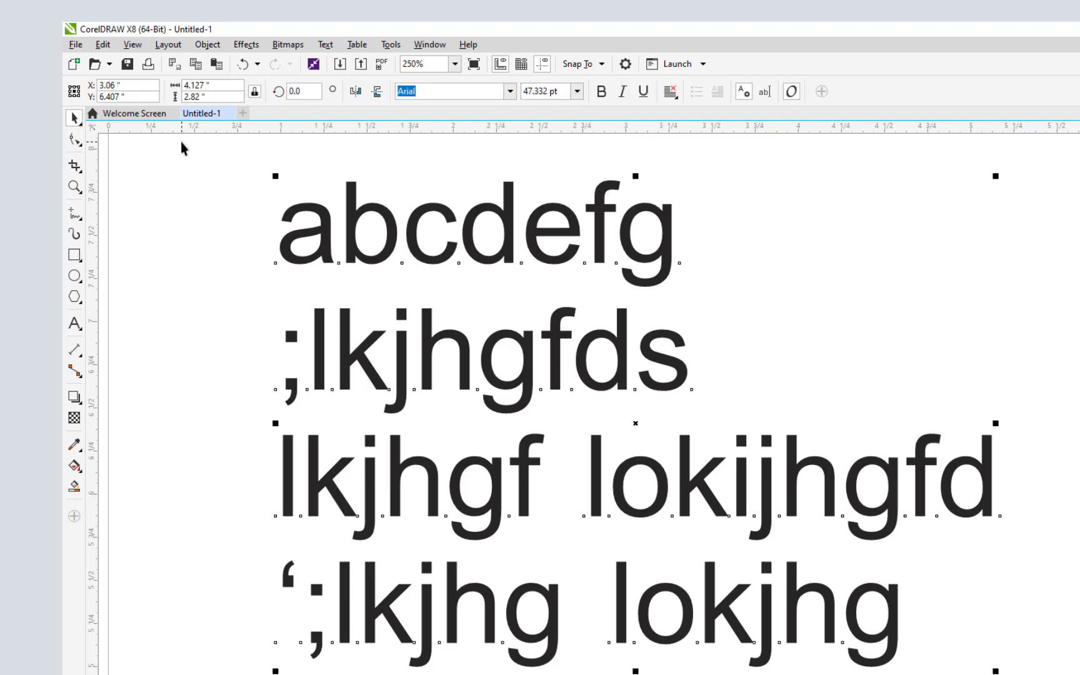
mouse_move(235, 218)
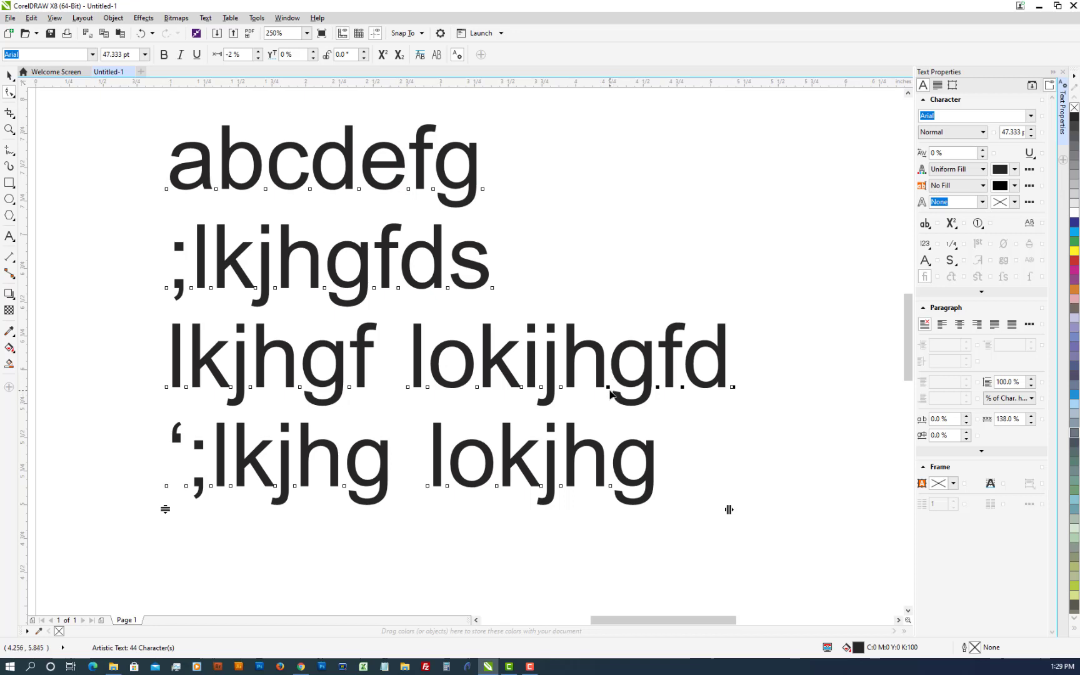
mouse_move(721, 409)
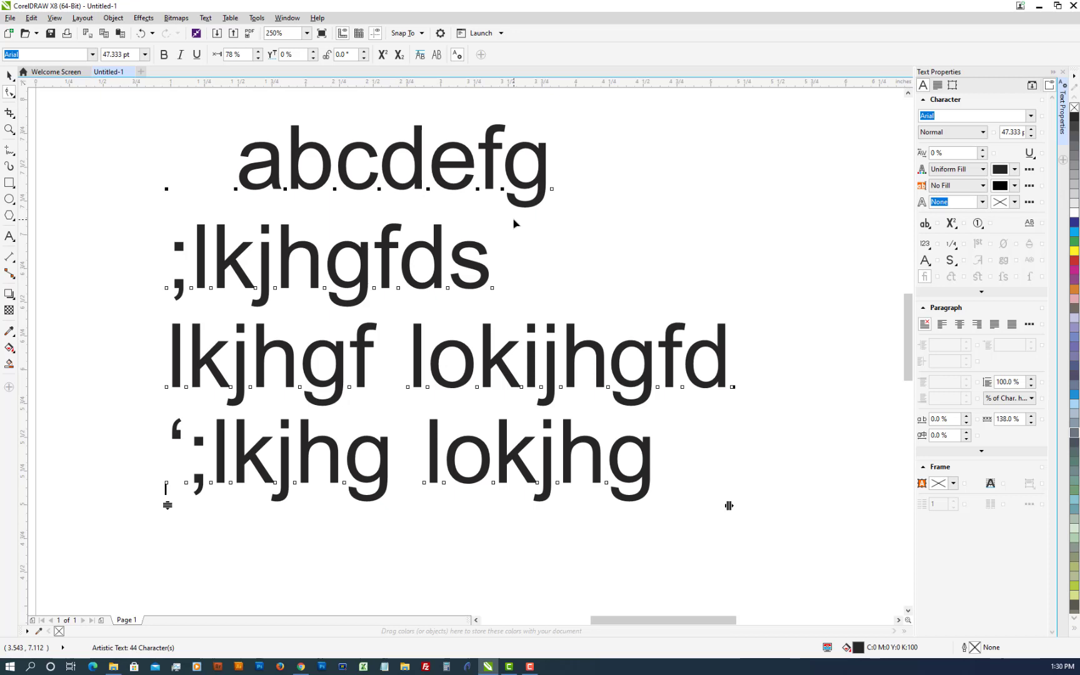
Give the first line abcdefg a -14% vertical offset, lowering it toward line two
type("-14")
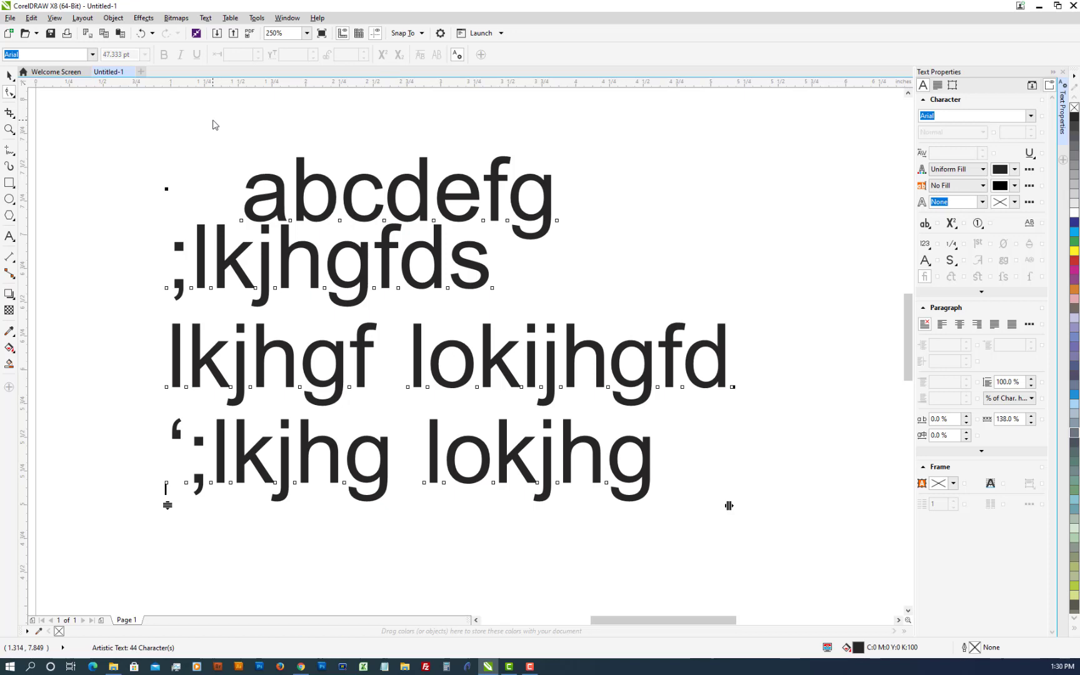
mouse_move(302, 248)
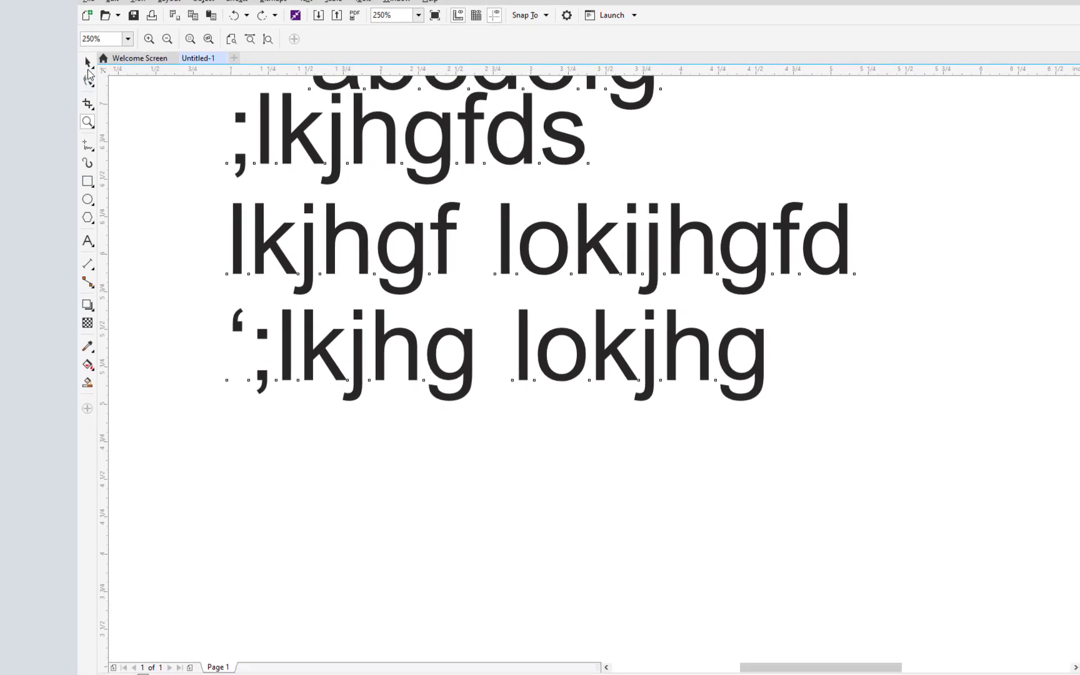
mouse_move(88, 82)
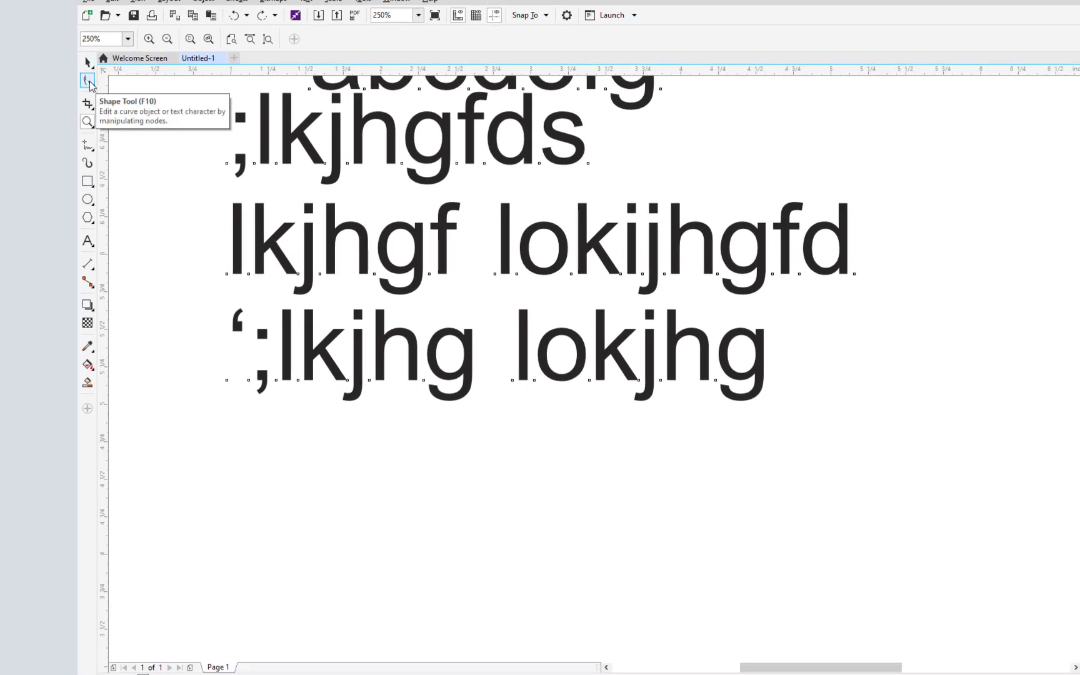
With the Shape tool (F10), widen letter spacing and line spacing of the four-line Arial block
left_click(88, 81)
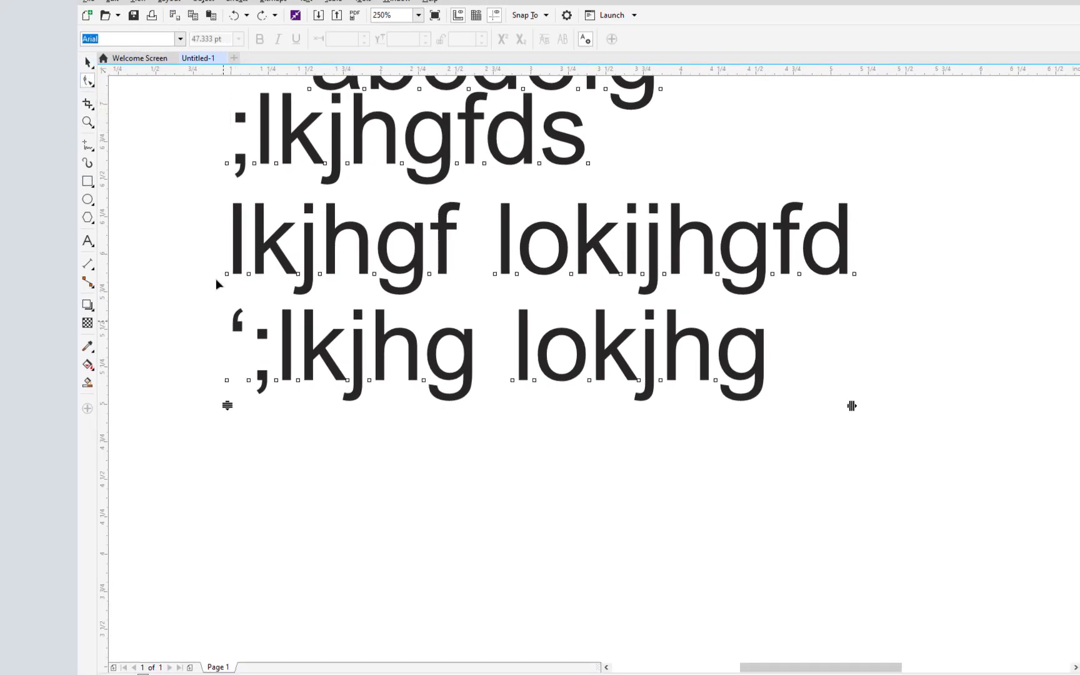
left_click(87, 63)
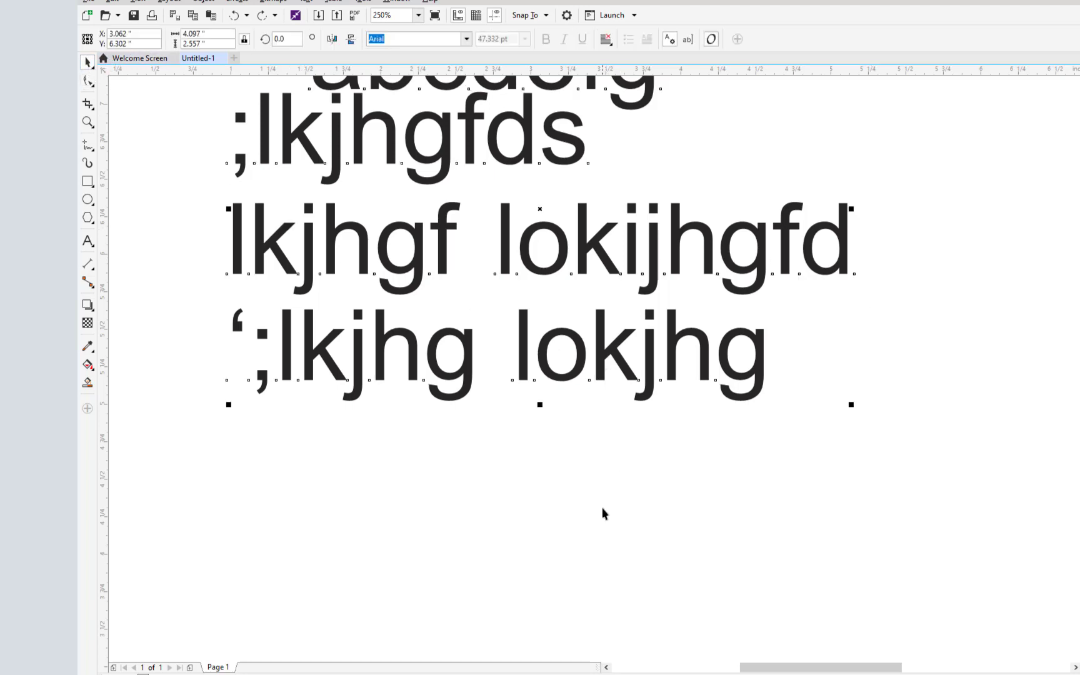
mouse_move(306, 419)
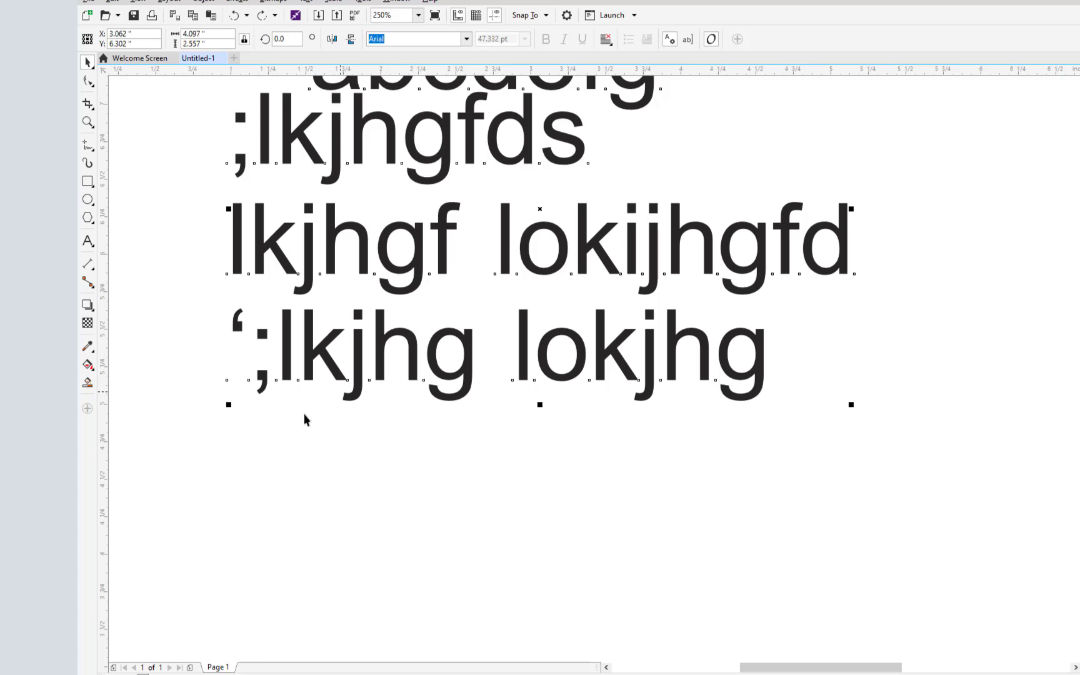
mouse_move(832, 425)
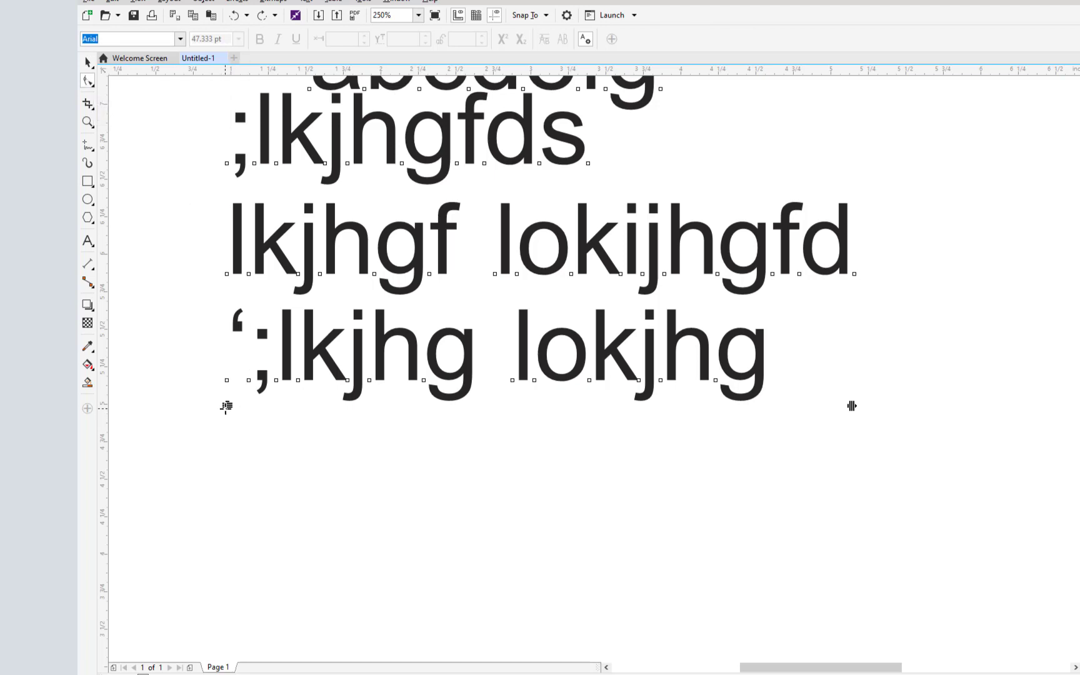
mouse_move(918, 423)
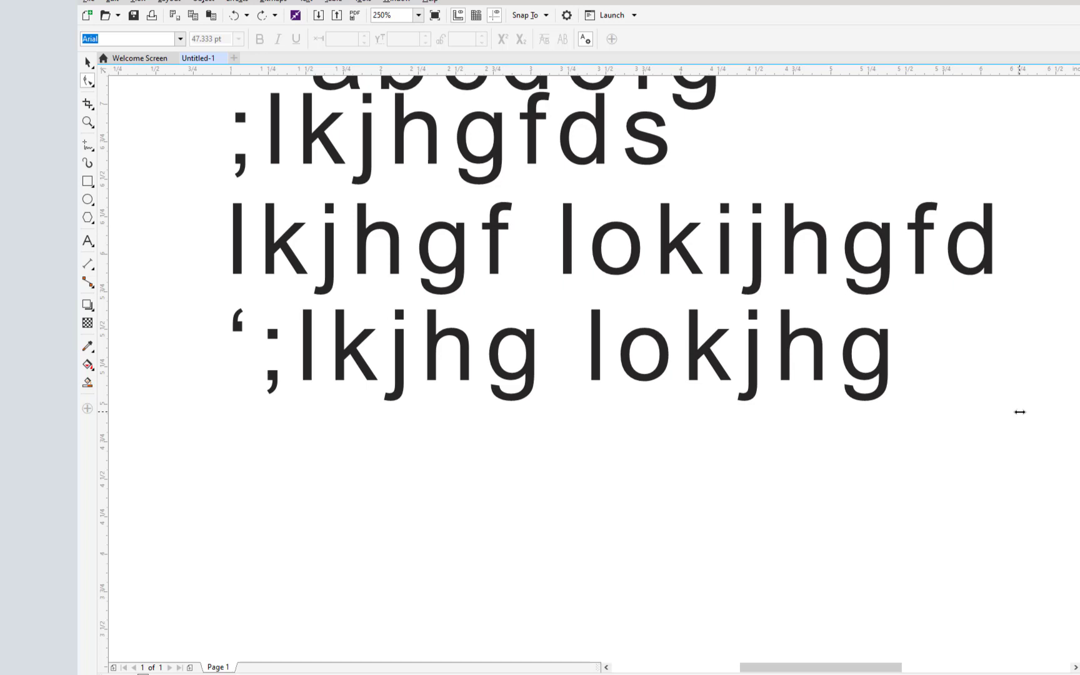
left_click(229, 406)
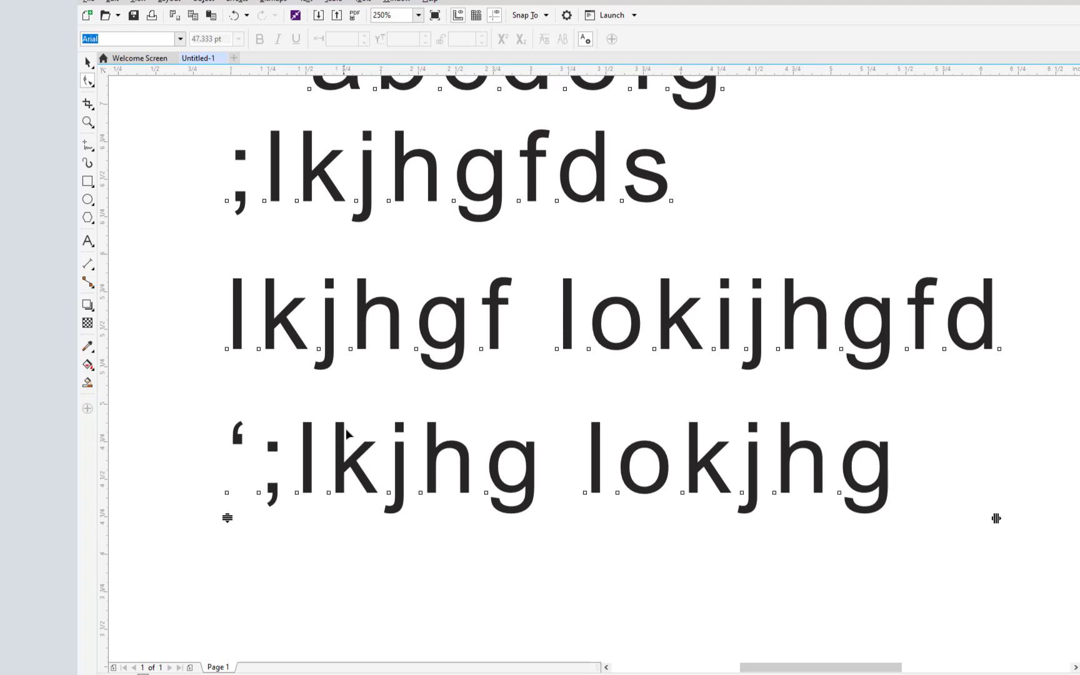
left_click(88, 122)
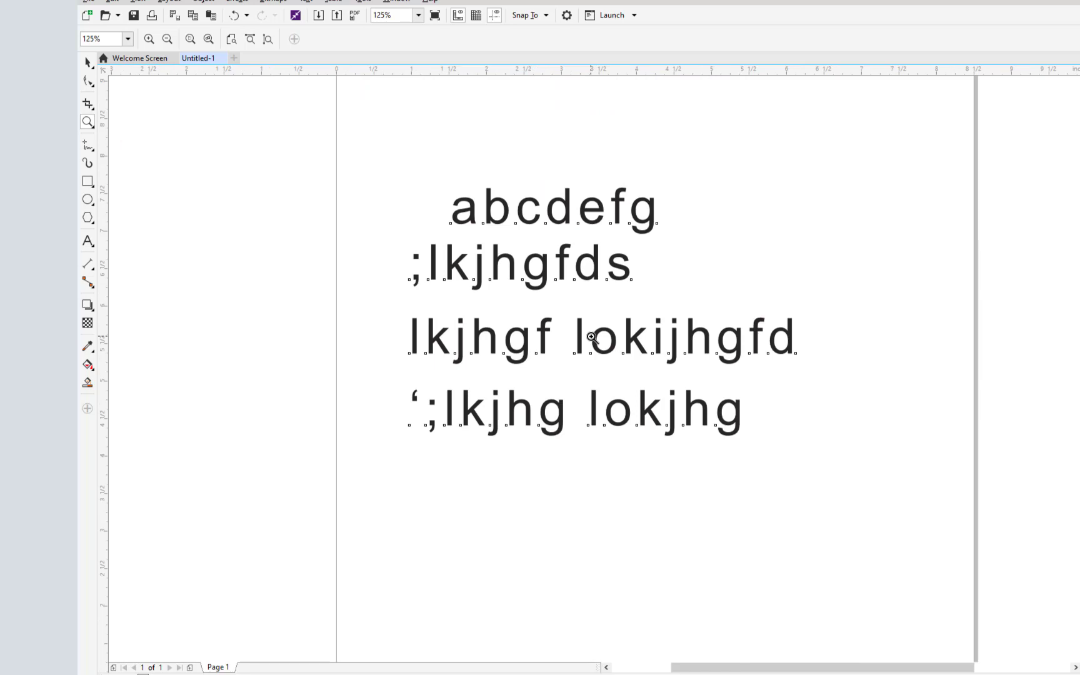
Return to 250% zoom and reselect the widened text block with the Pick tool
left_click(209, 39)
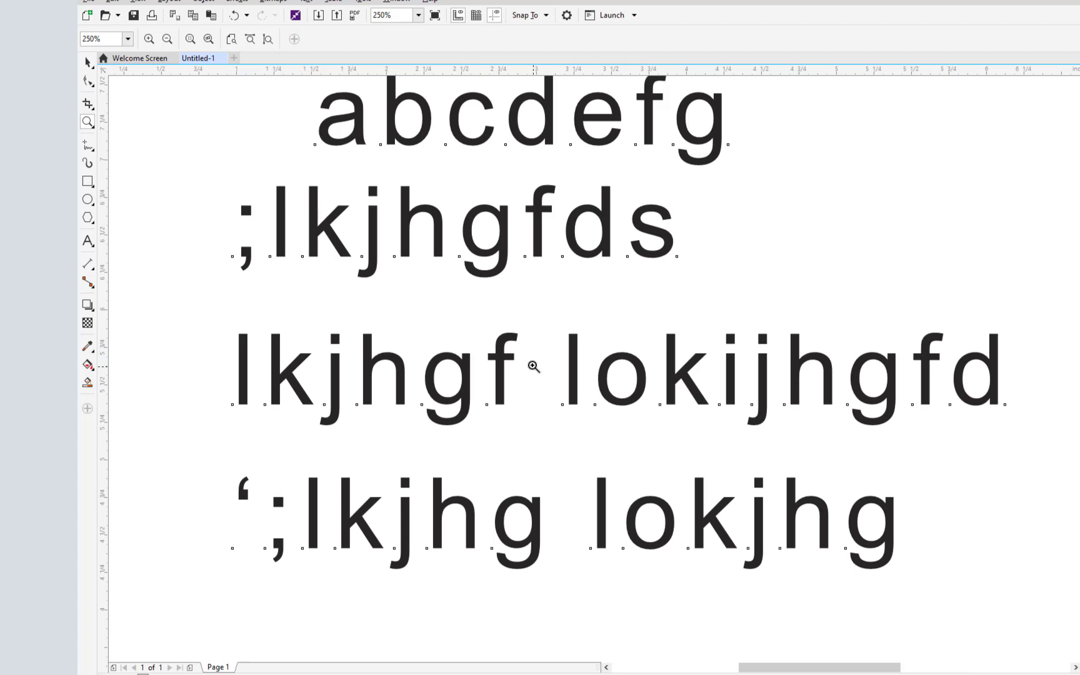
left_click(88, 62)
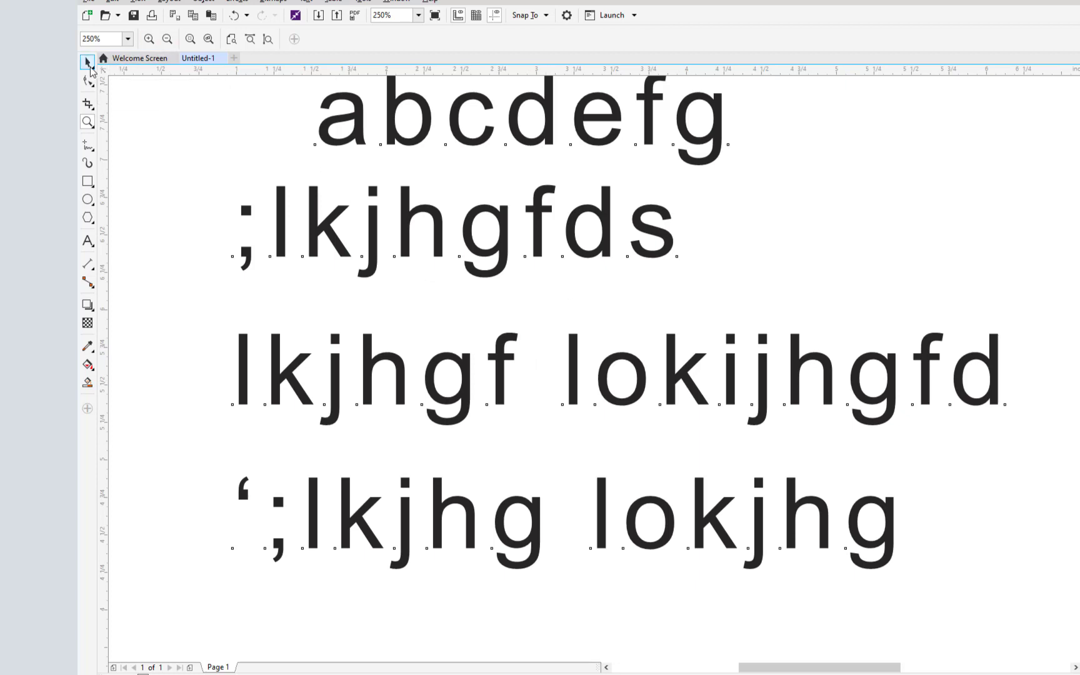
left_click(88, 63)
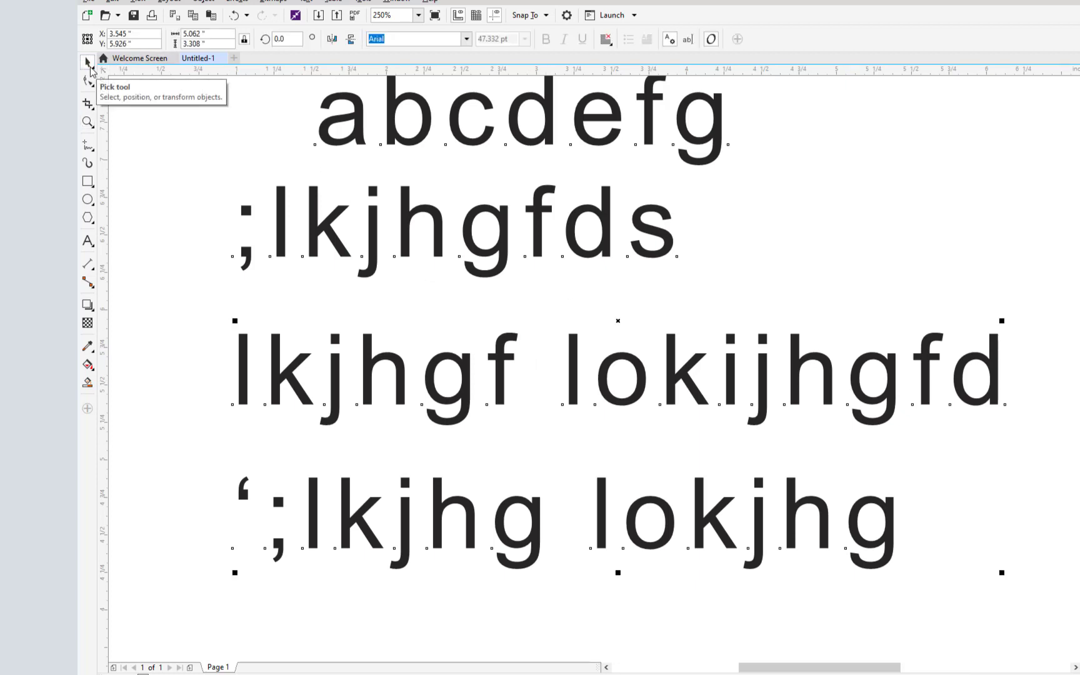